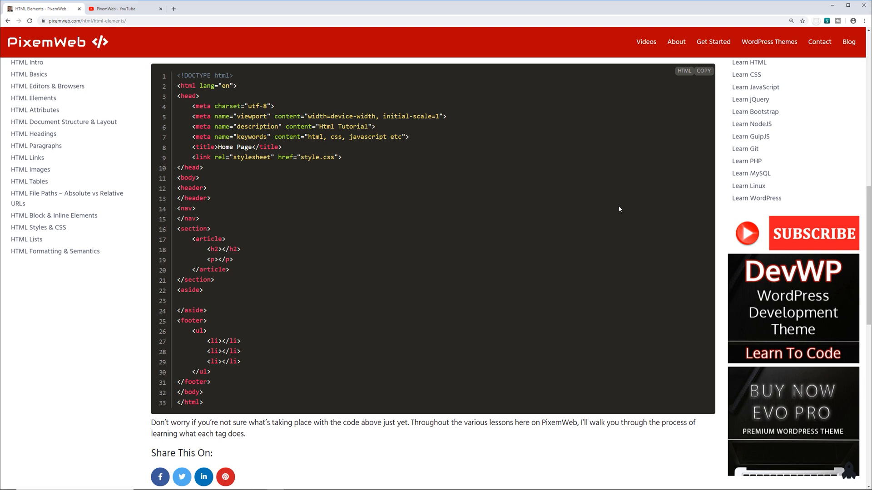
# After briefly switching browser tabs, name the new Desktop folder 'html'.
pyautogui.click(119, 8)
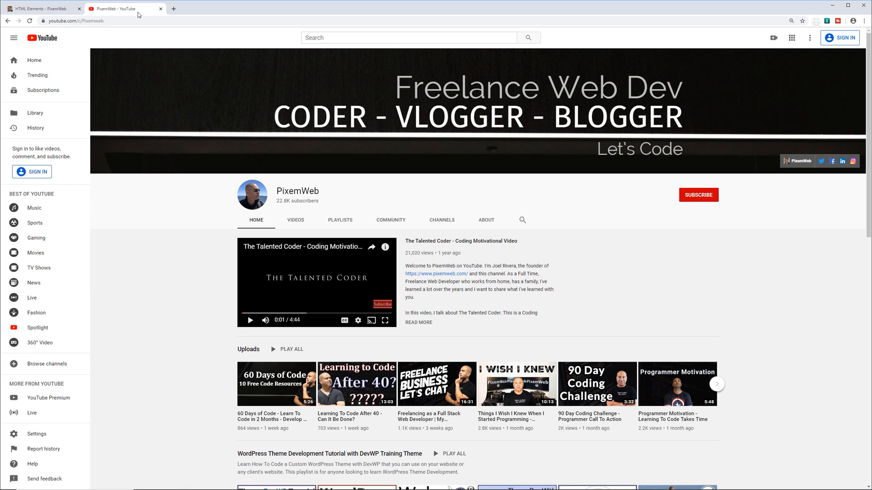
pyautogui.moveTo(694, 203)
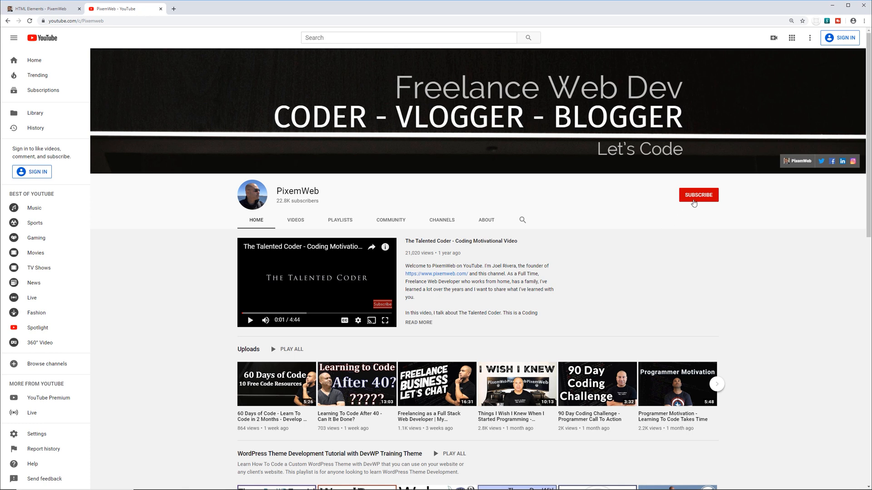
pyautogui.moveTo(703, 213)
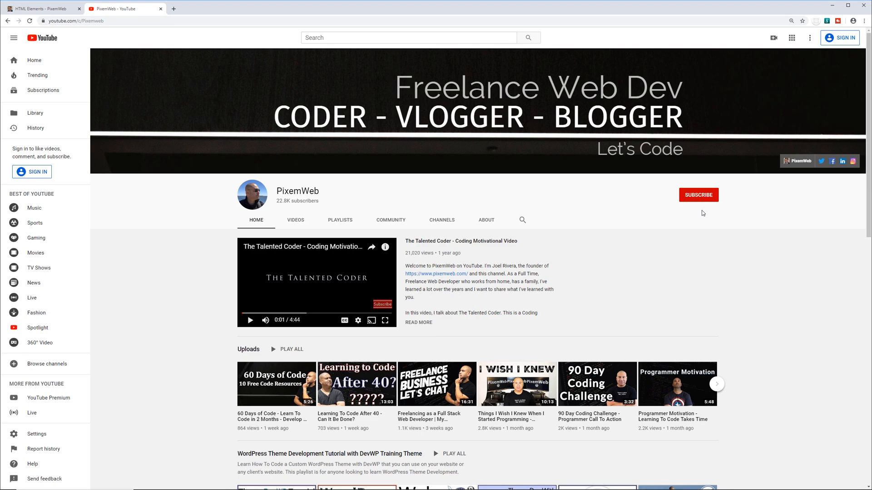
pyautogui.click(42, 8)
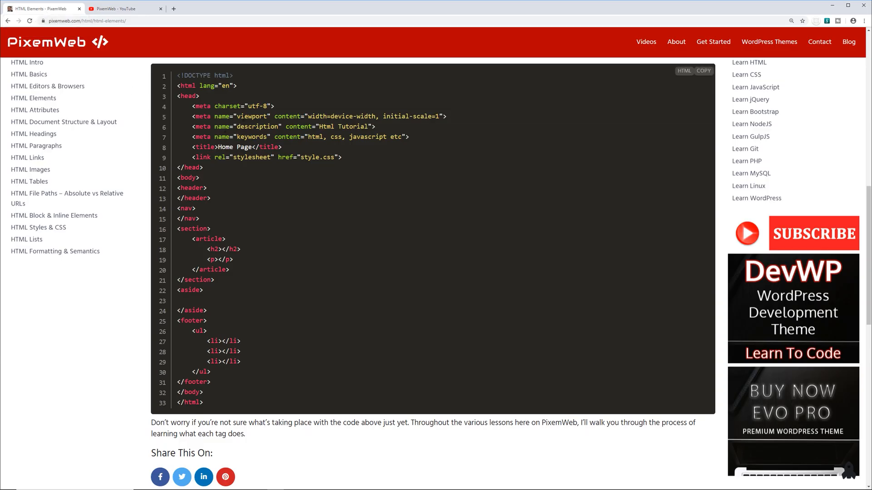
pyautogui.moveTo(313, 184)
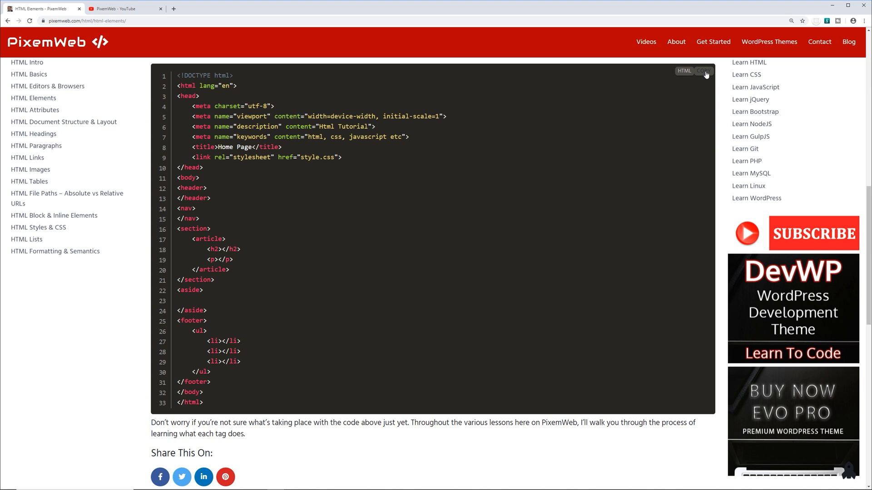
pyautogui.moveTo(644, 129)
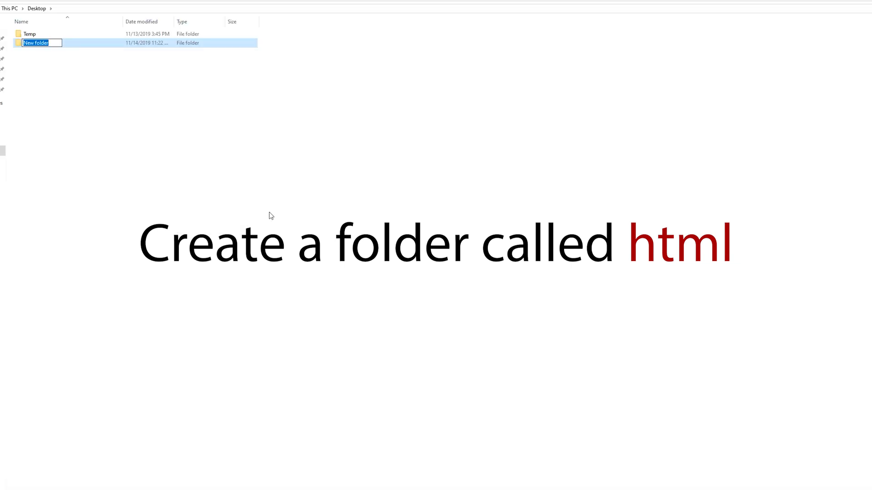
pyautogui.write('html')
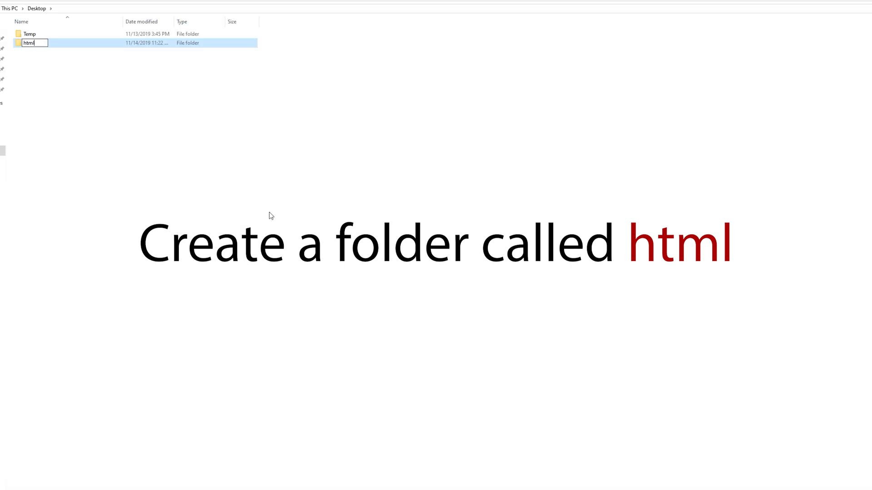
pyautogui.press('Return')
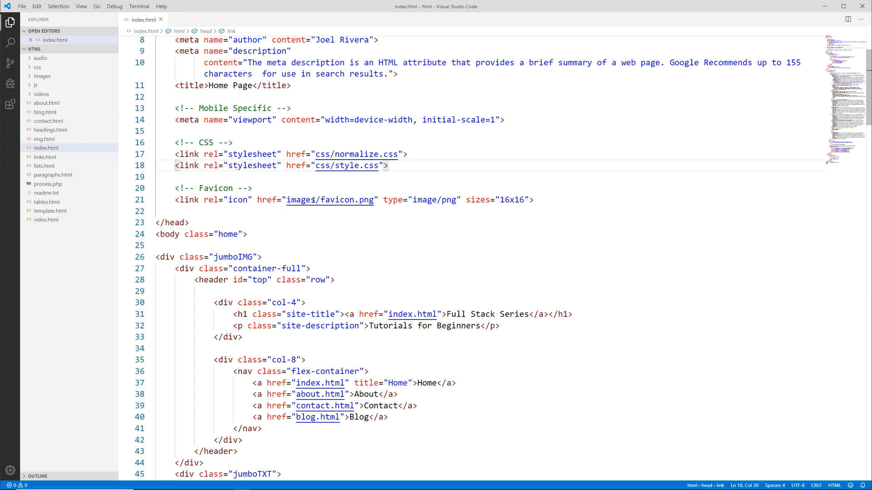
# Close the previous project and open the Desktop 'html' folder as the workspace.
pyautogui.click(22, 6)
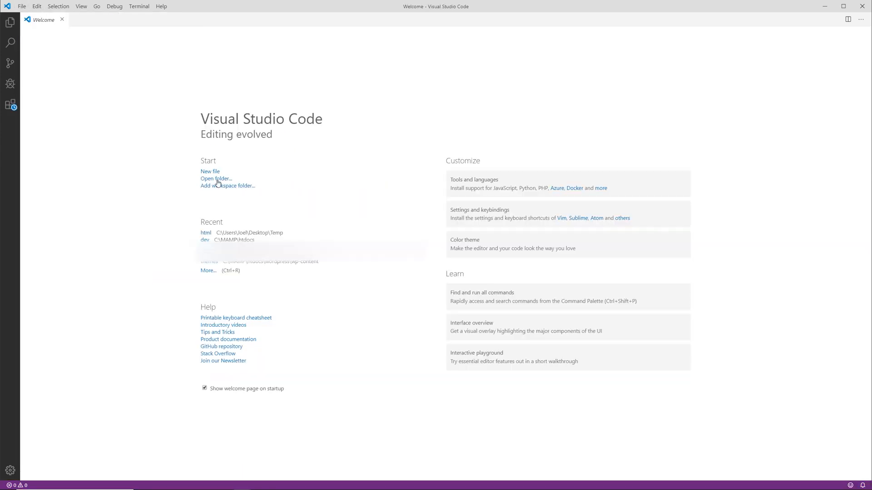
pyautogui.click(215, 178)
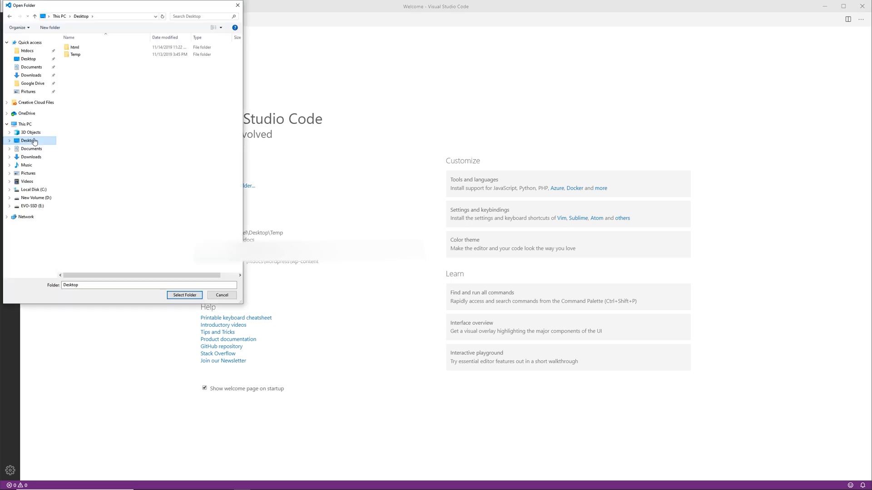
pyautogui.click(74, 47)
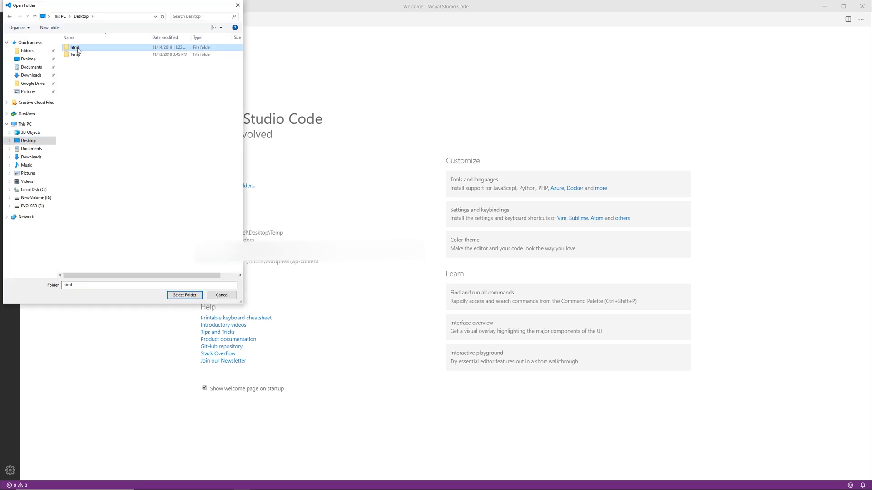
pyautogui.moveTo(75, 47)
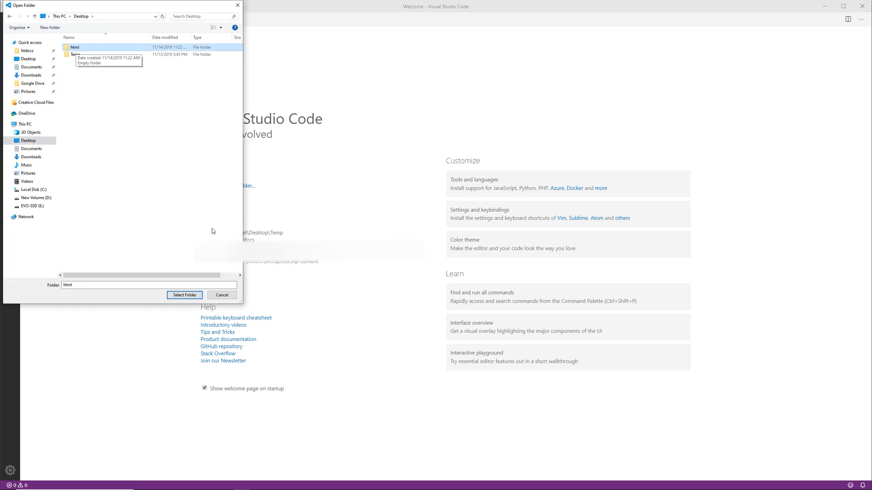
pyautogui.click(184, 295)
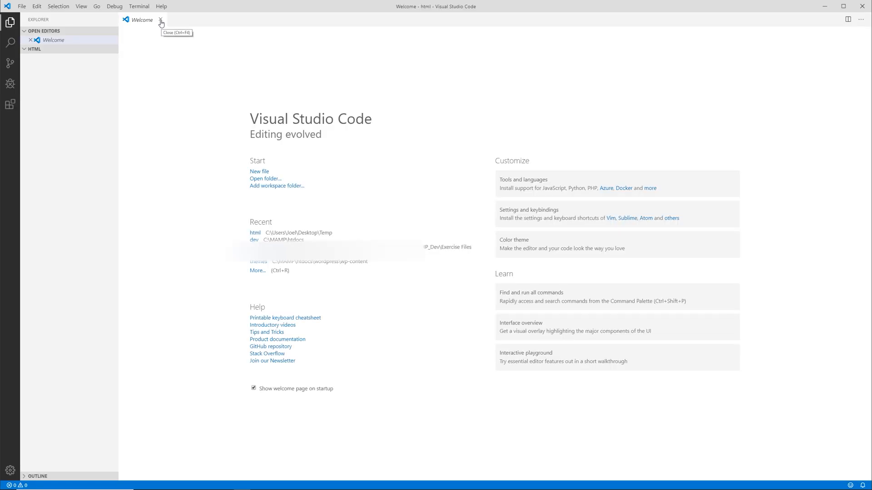
# Close the Welcome page and create index.html in the html folder, ready for editing.
pyautogui.click(161, 20)
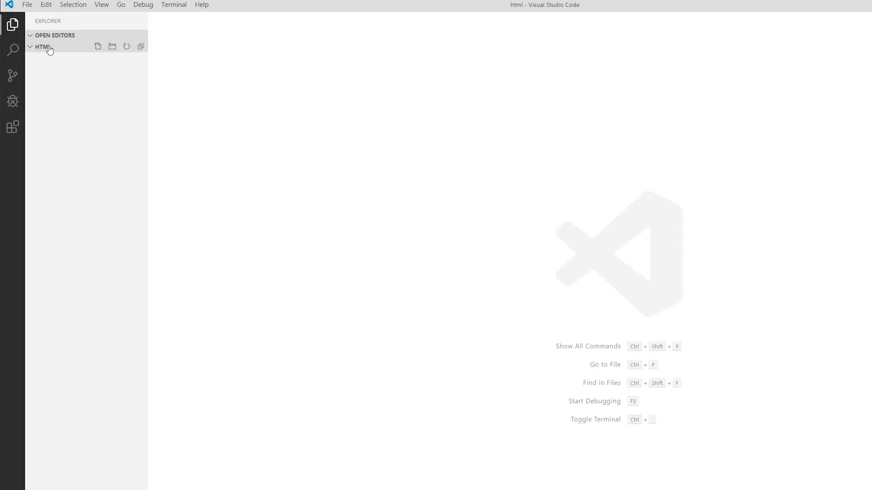
pyautogui.moveTo(42, 47)
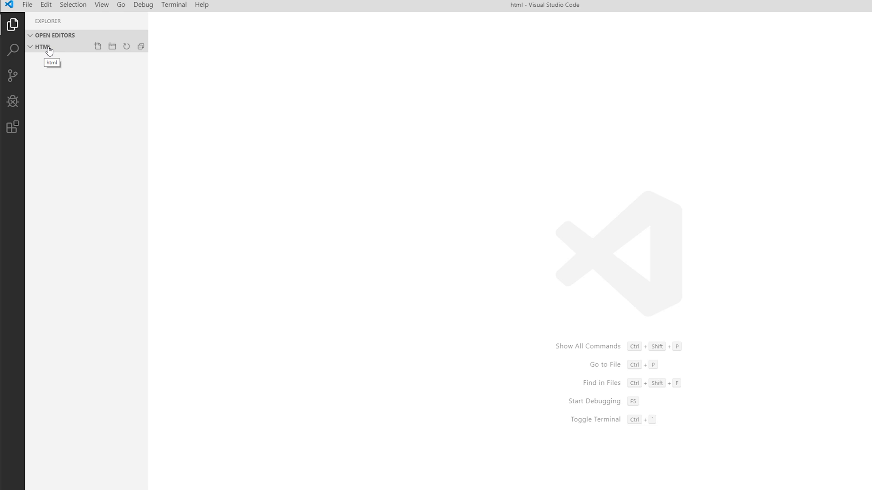
pyautogui.moveTo(81, 52)
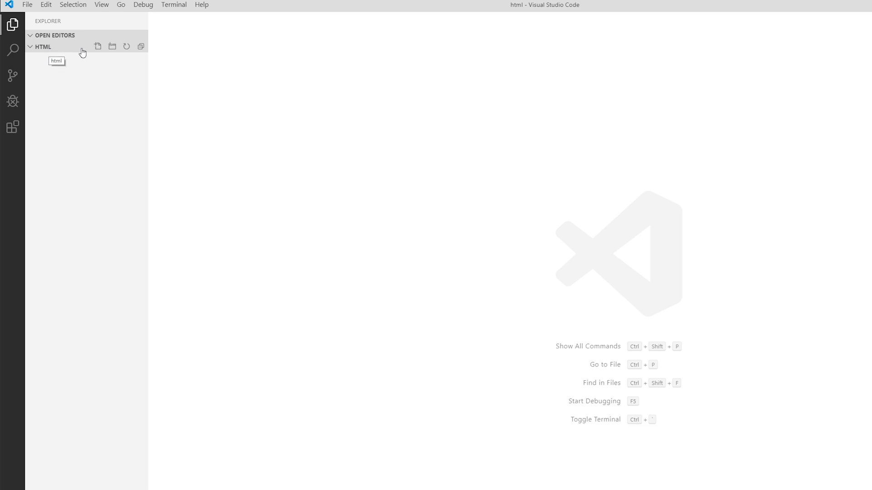
pyautogui.moveTo(112, 46)
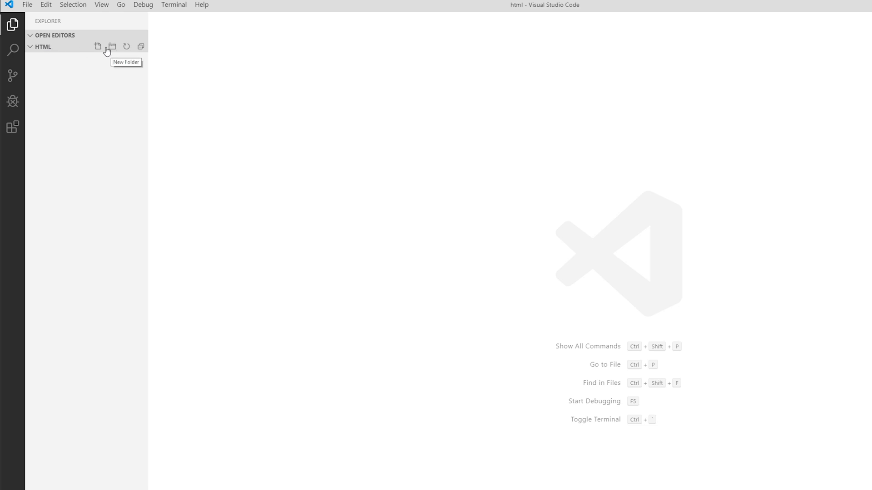
pyautogui.click(98, 47)
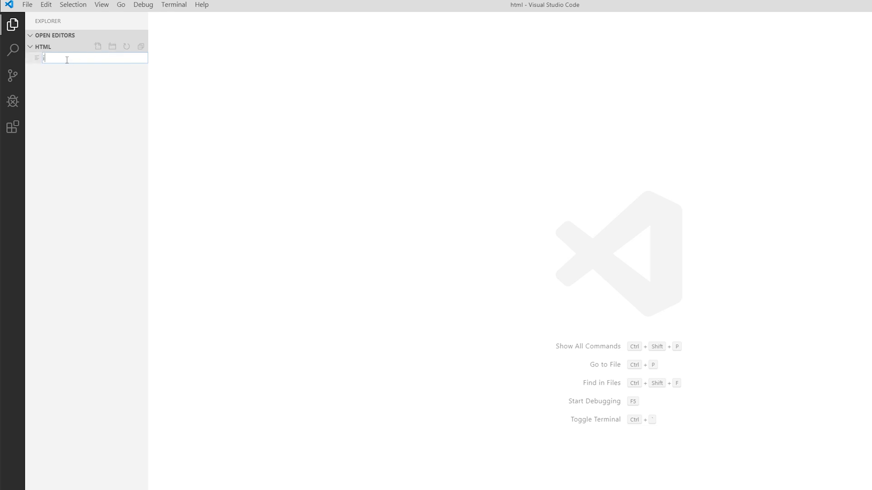
pyautogui.write('index.html')
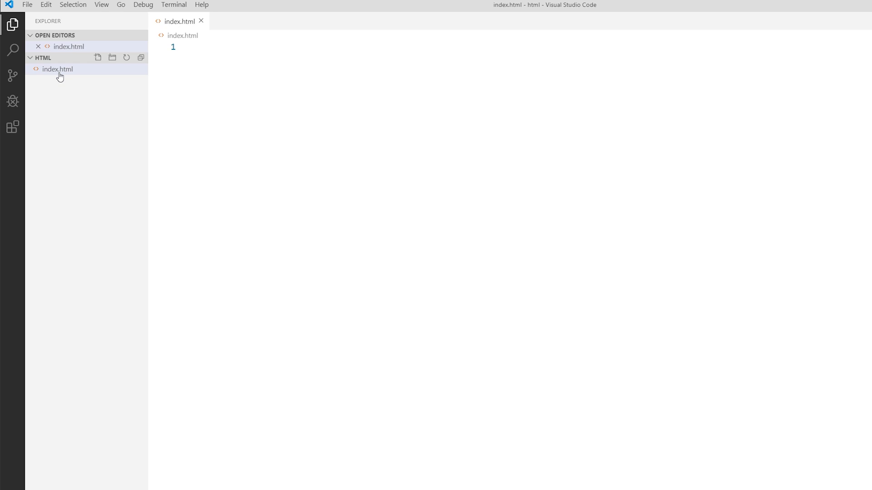
pyautogui.moveTo(225, 85)
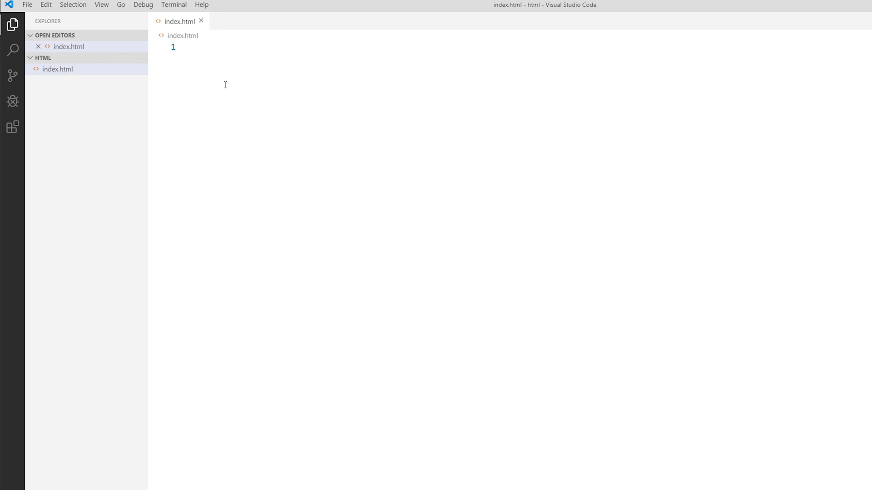
pyautogui.moveTo(183, 35)
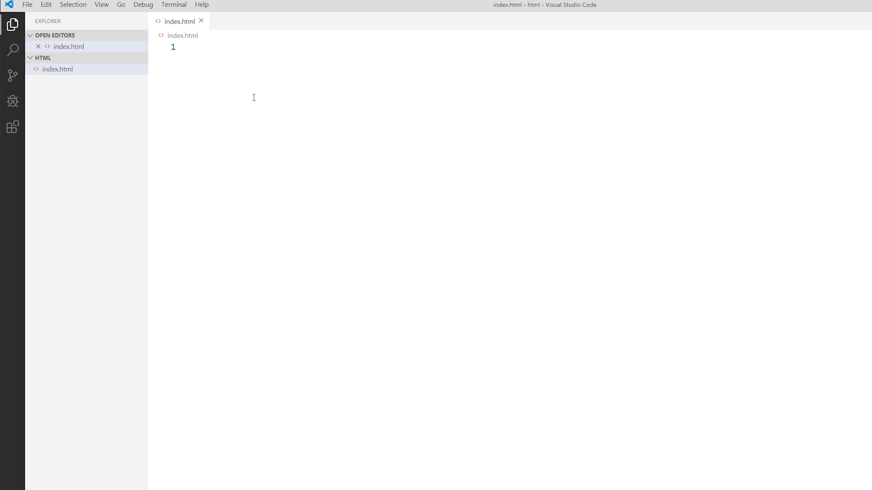
pyautogui.click(189, 47)
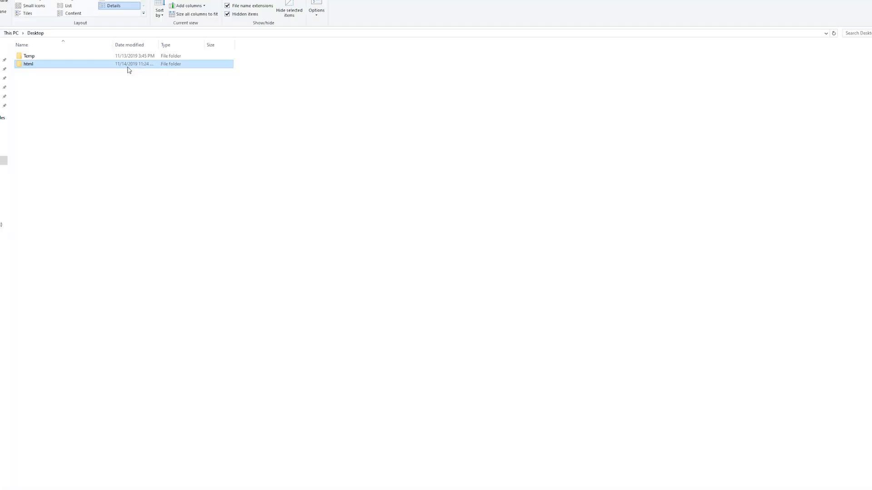
# Open the Desktop html folder and launch index.html in Chrome.
pyautogui.doubleClick(28, 64)
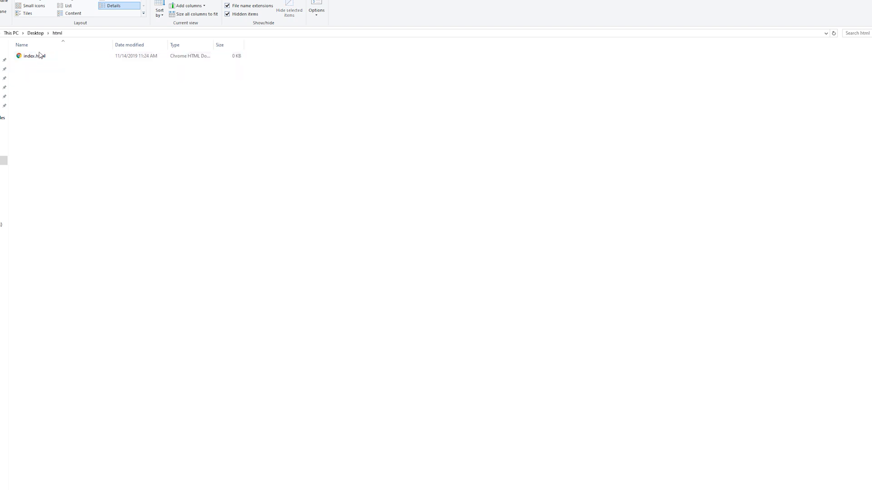
pyautogui.moveTo(35, 55)
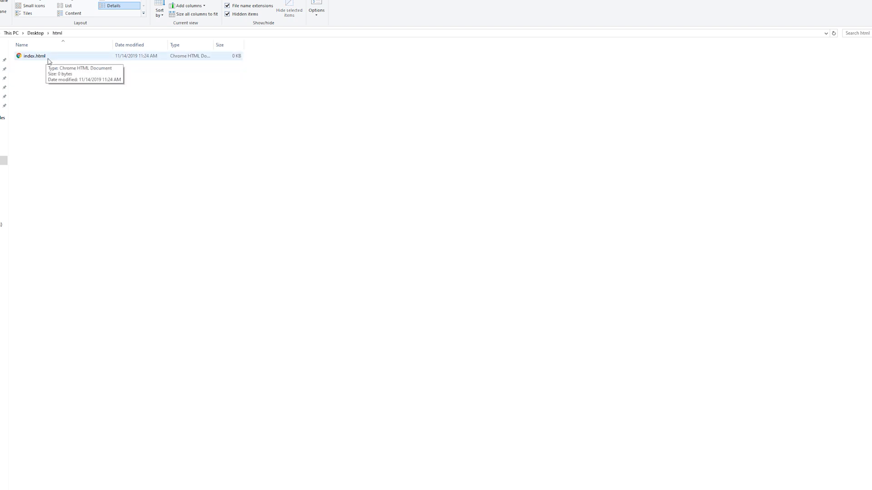
pyautogui.doubleClick(33, 55)
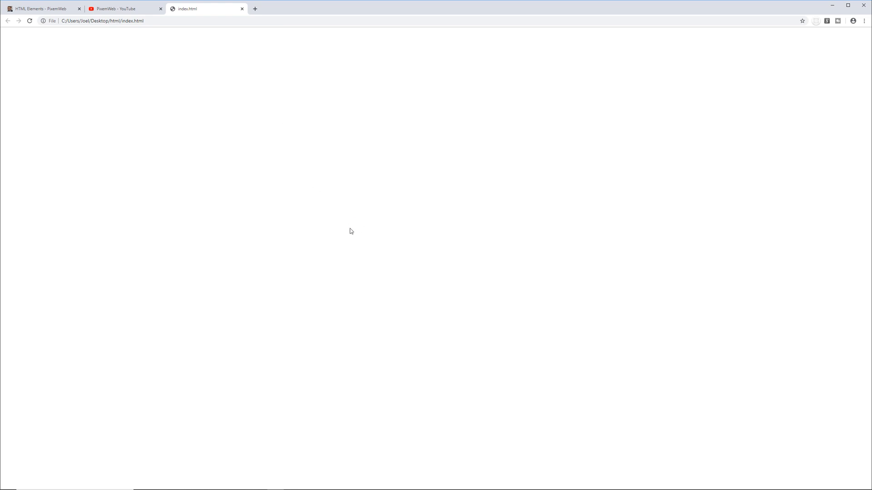
# Open Chrome DevTools with F12 to inspect the blank page's html, head and body.
pyautogui.press('F12')
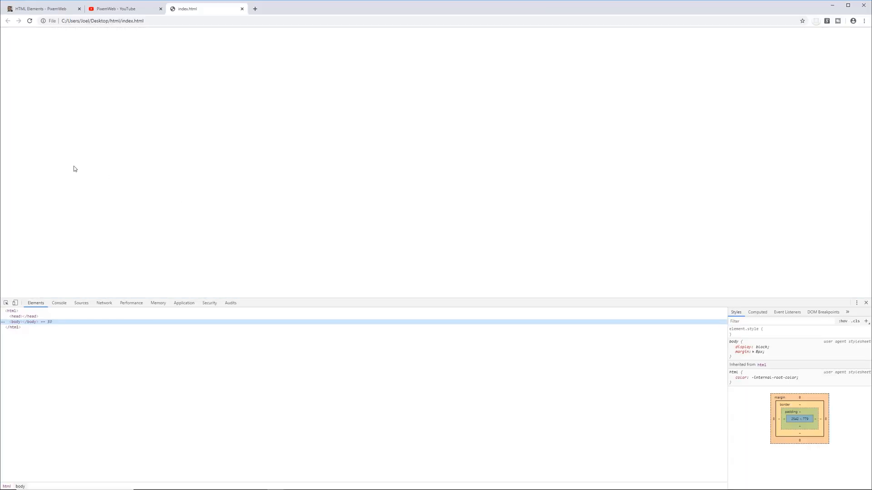
pyautogui.moveTo(148, 173)
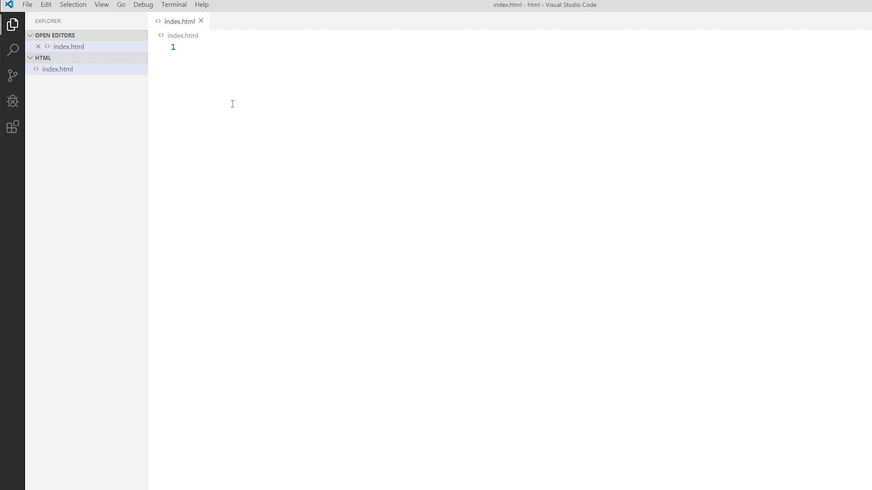
pyautogui.moveTo(12, 26)
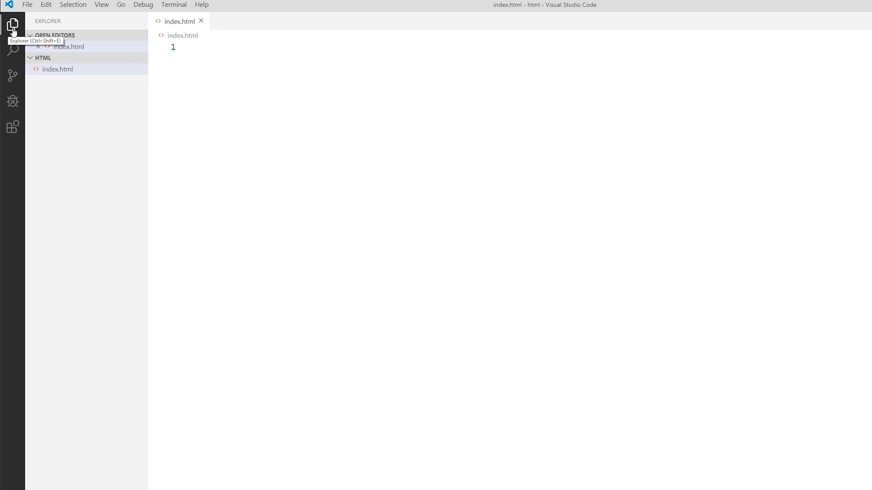
pyautogui.click(12, 25)
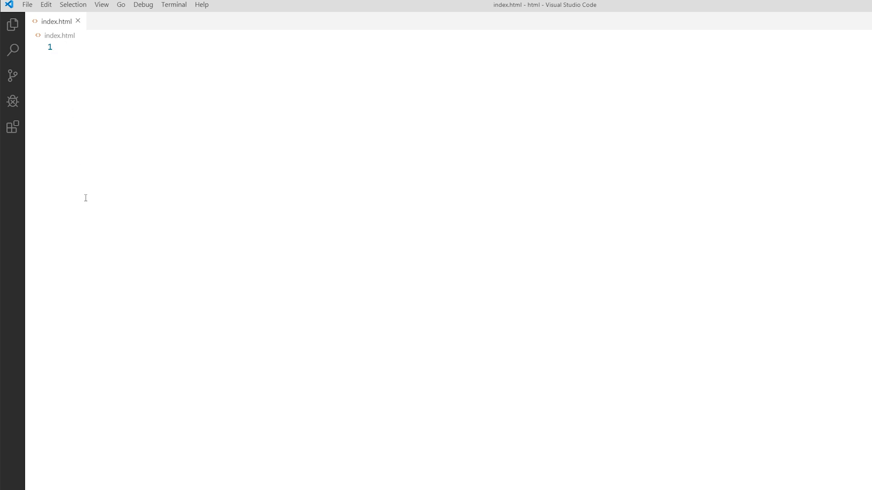
pyautogui.click(12, 26)
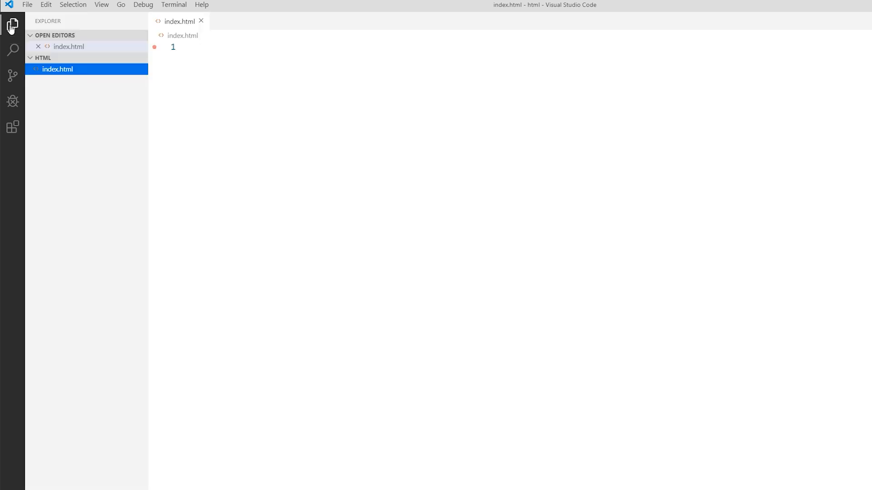
pyautogui.click(12, 25)
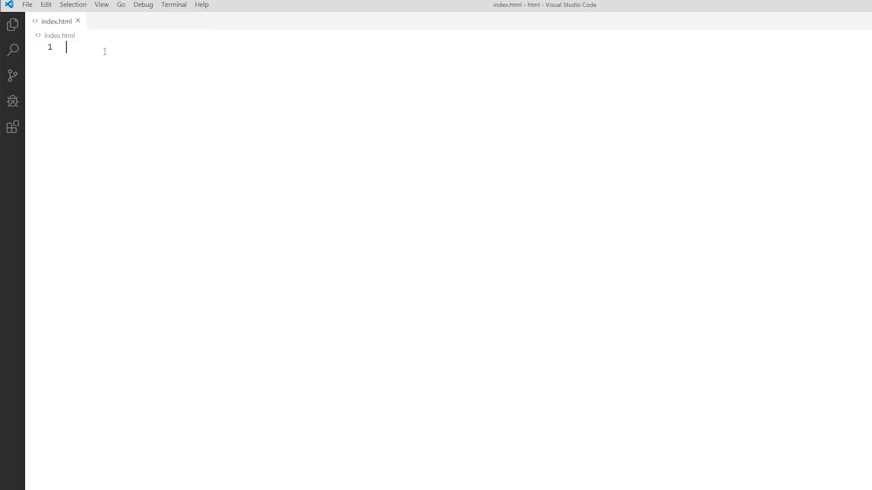
pyautogui.moveTo(99, 54)
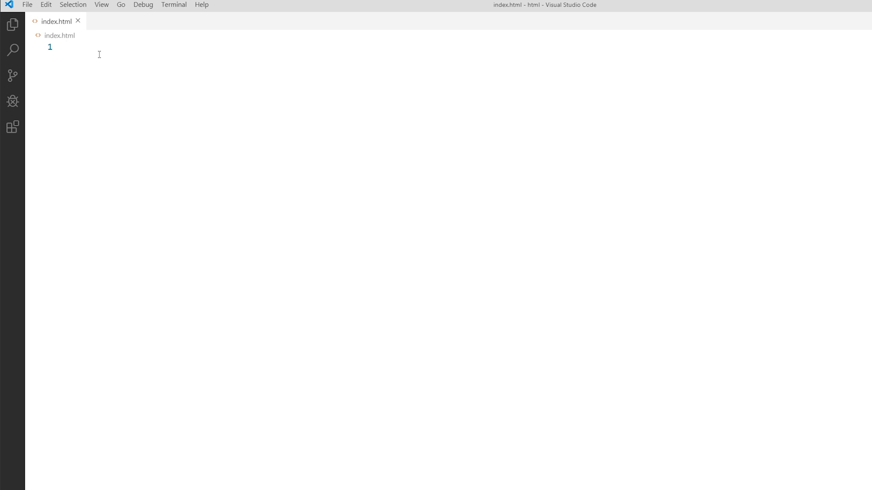
pyautogui.click(65, 47)
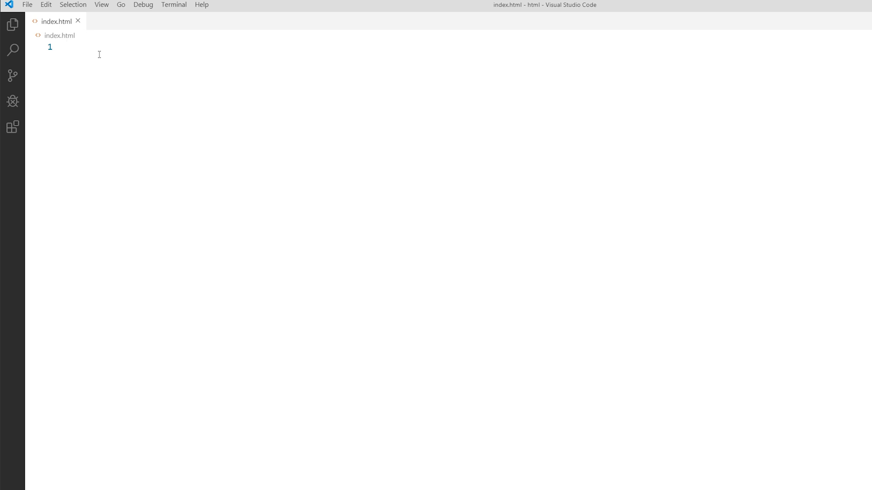
pyautogui.click(66, 48)
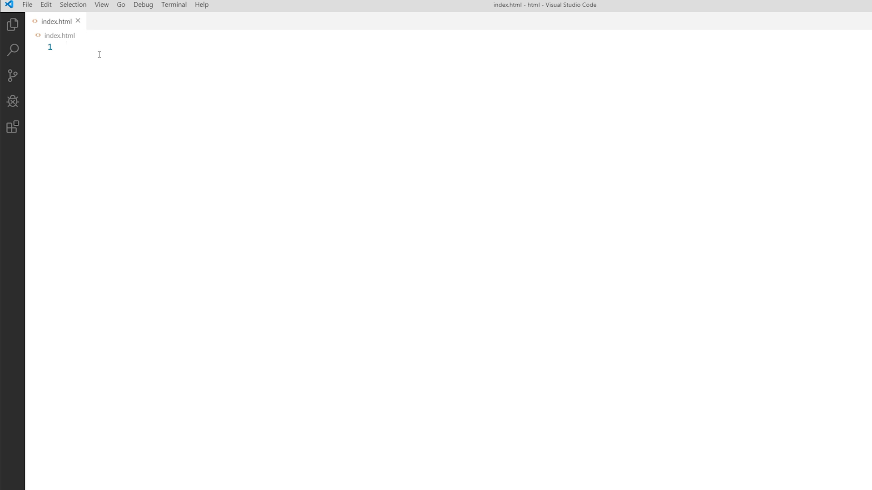
pyautogui.click(67, 47)
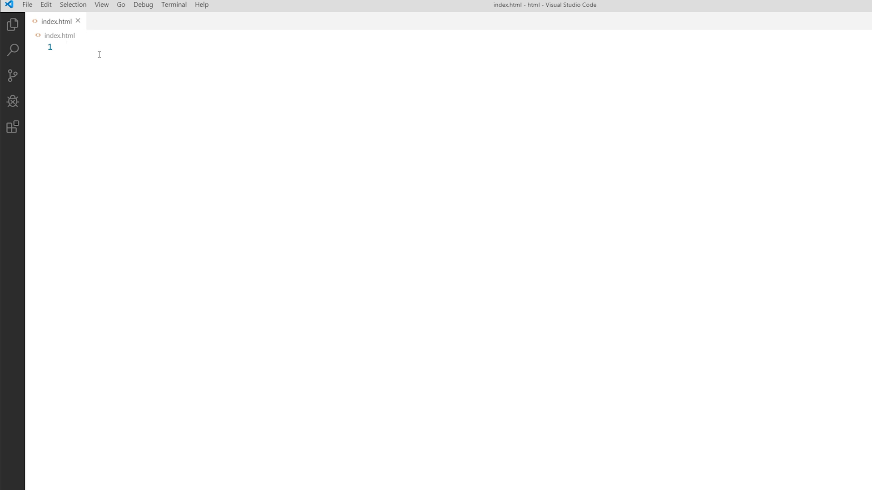
pyautogui.click(66, 47)
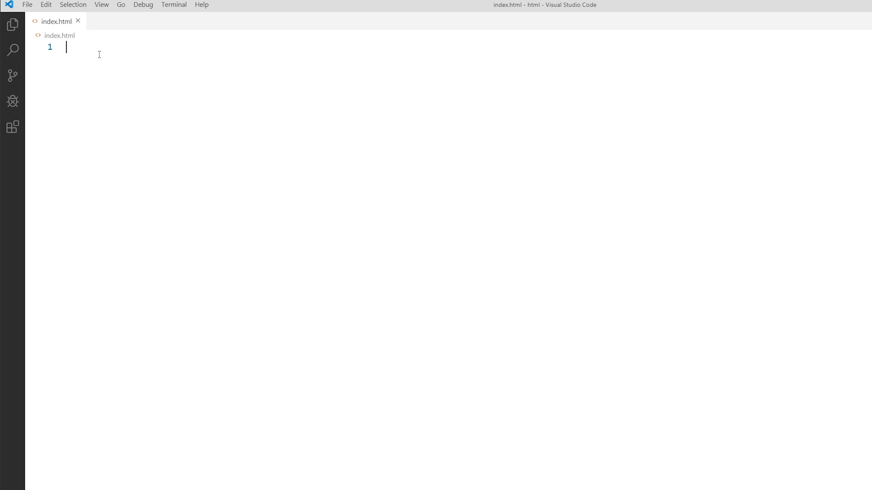
# Write the <!DOCTYPE html> declaration on line 1 of index.html.
pyautogui.write('<')
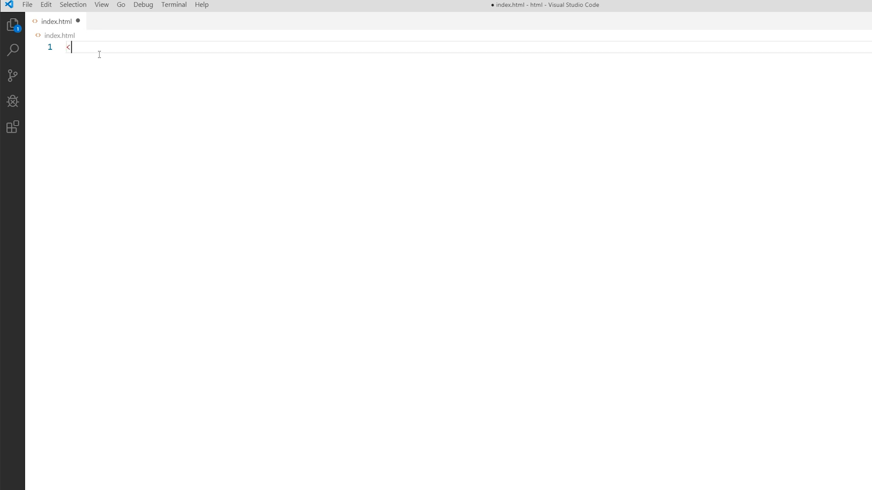
pyautogui.write('!')
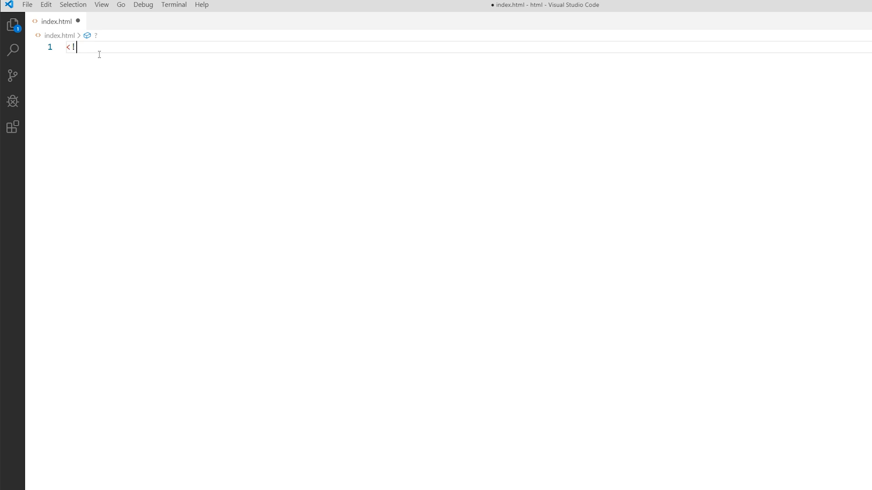
pyautogui.write('DOCTYP')
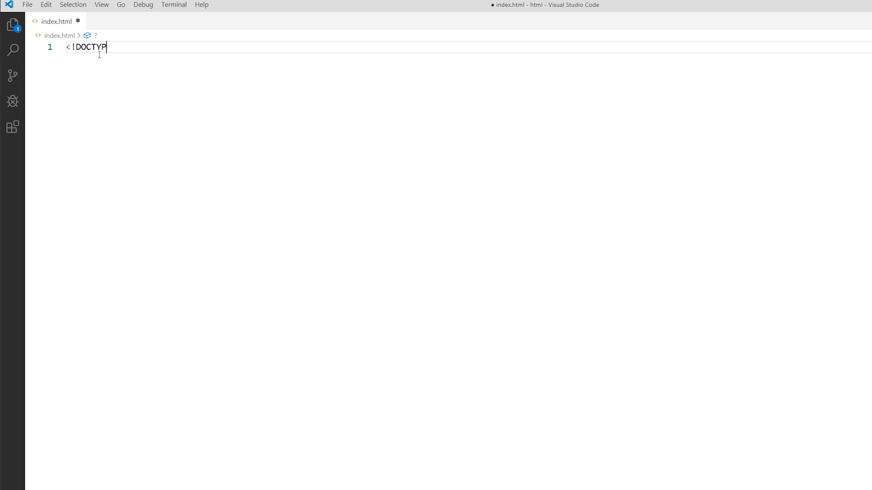
pyautogui.write('E')
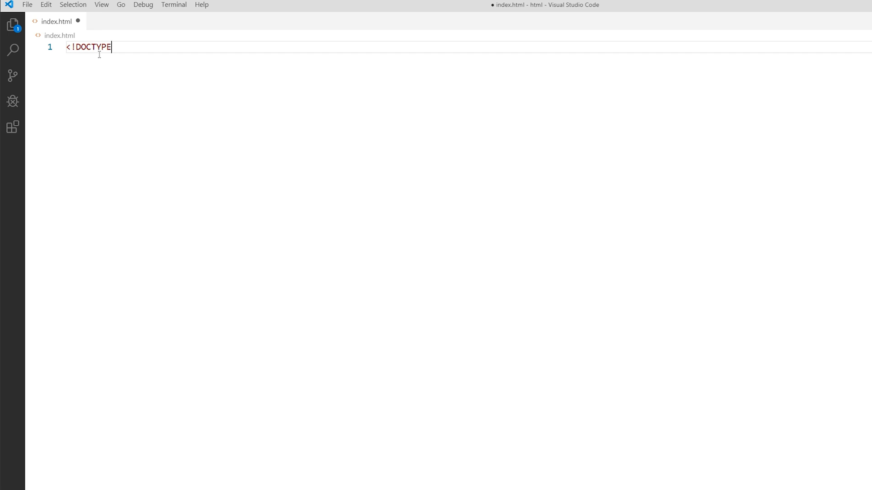
pyautogui.write('ht')
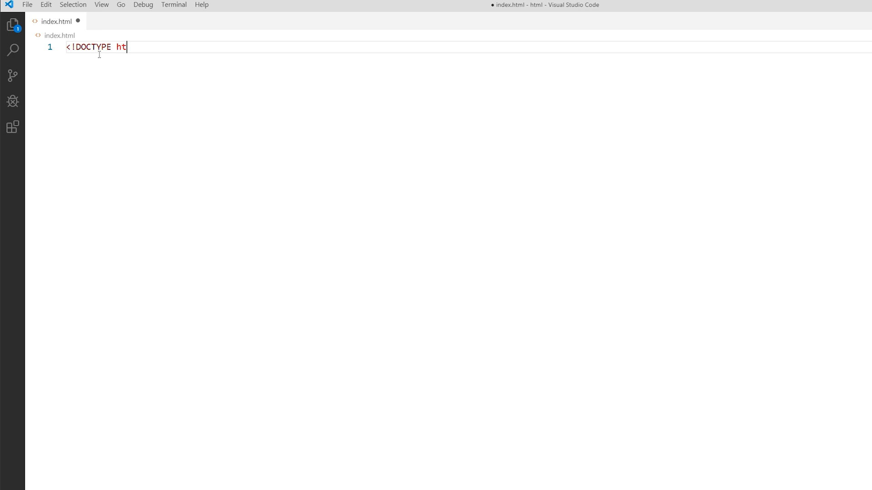
pyautogui.write('ml>')
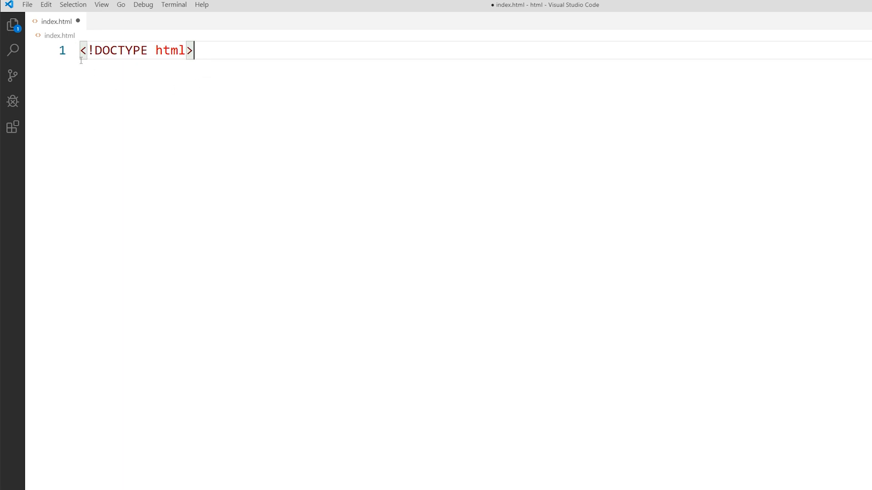
pyautogui.click(95, 51)
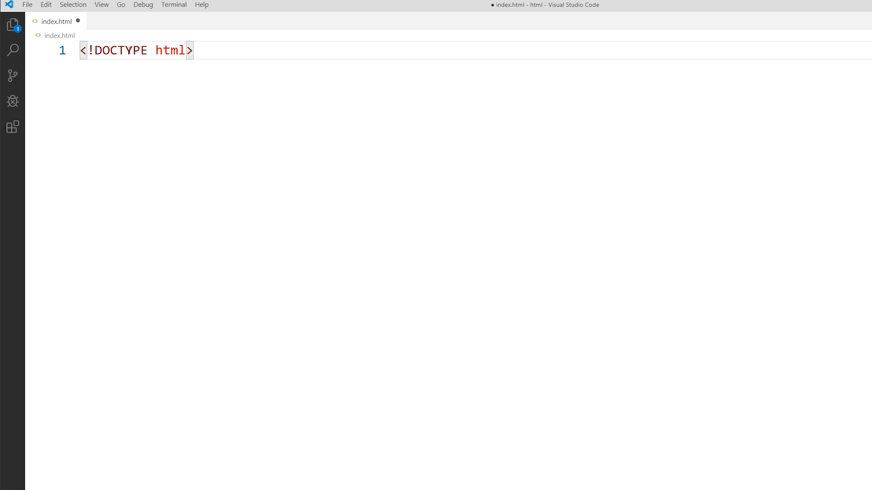
pyautogui.click(194, 50)
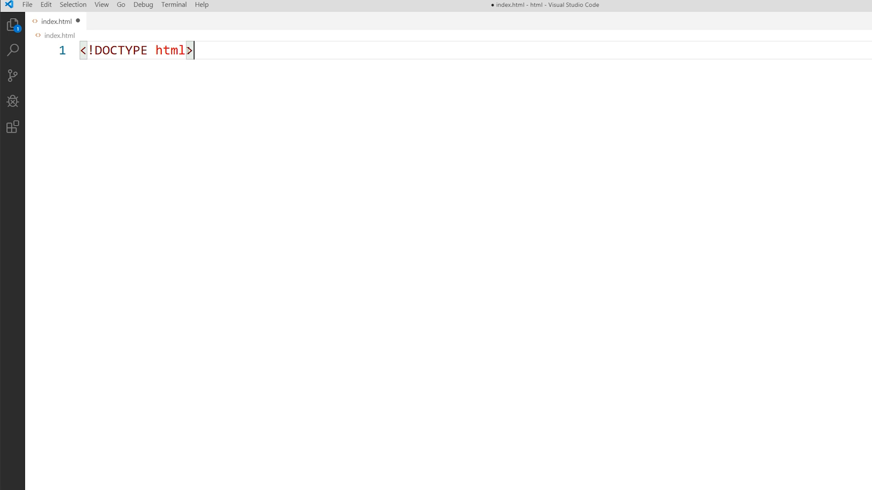
pyautogui.moveTo(203, 52)
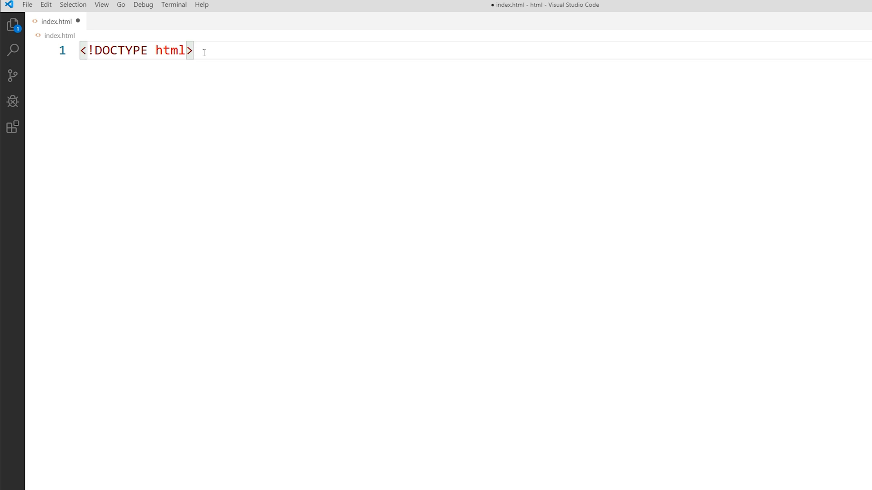
# Add an <html></html> tag pair below the doctype with a blank line between the tags.
pyautogui.press('Return')
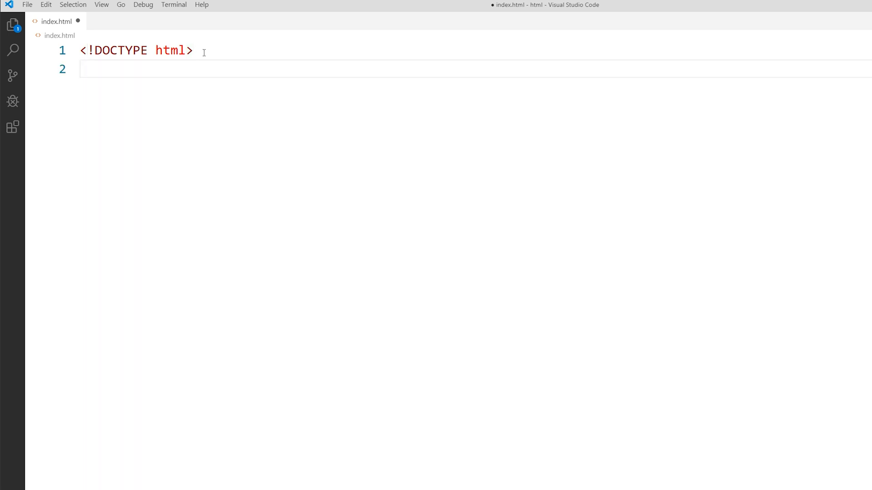
pyautogui.write('<html></html>')
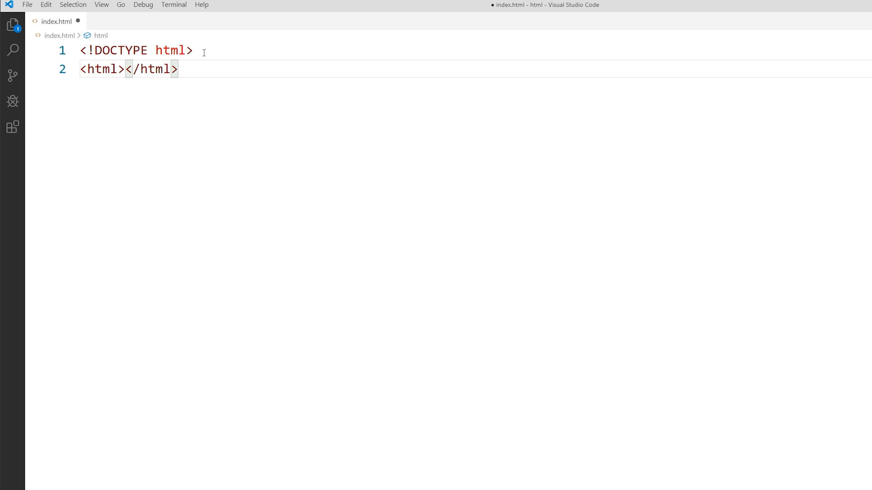
pyautogui.click(124, 69)
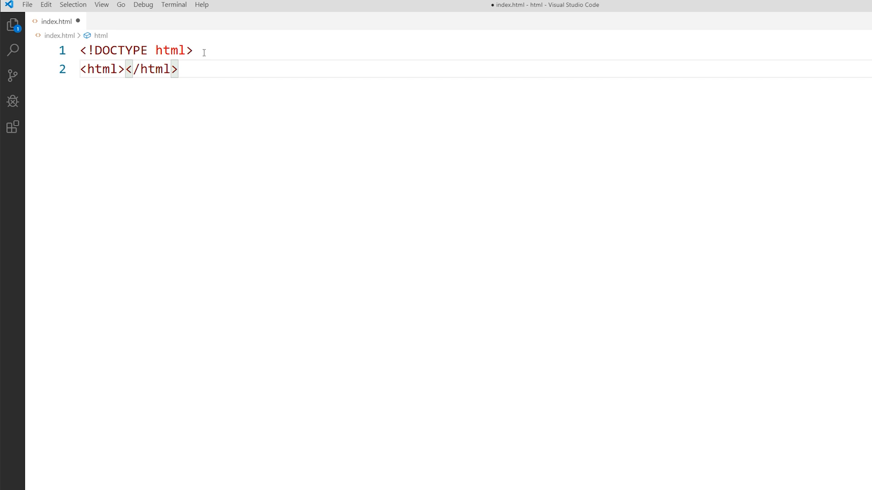
pyautogui.click(125, 69)
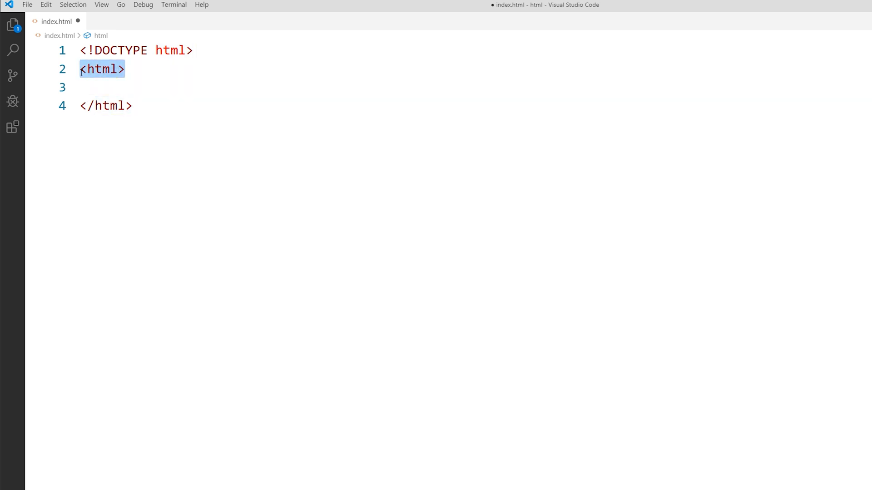
pyautogui.click(106, 106)
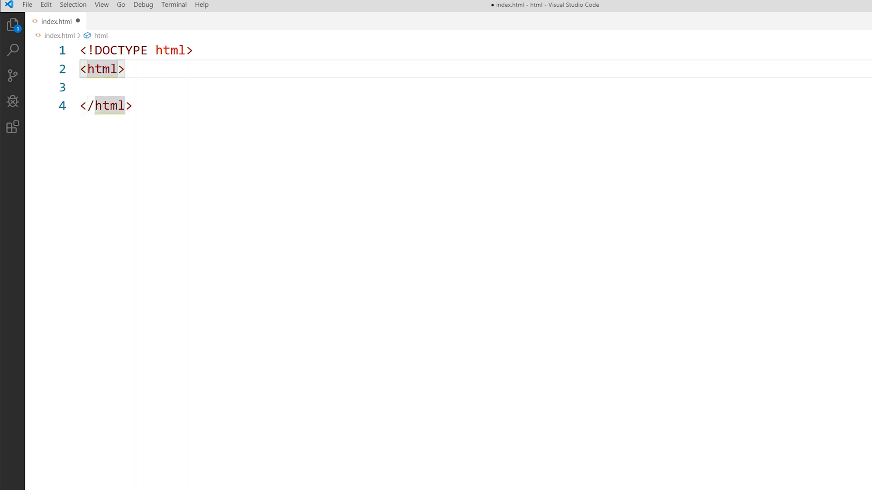
pyautogui.click(132, 106)
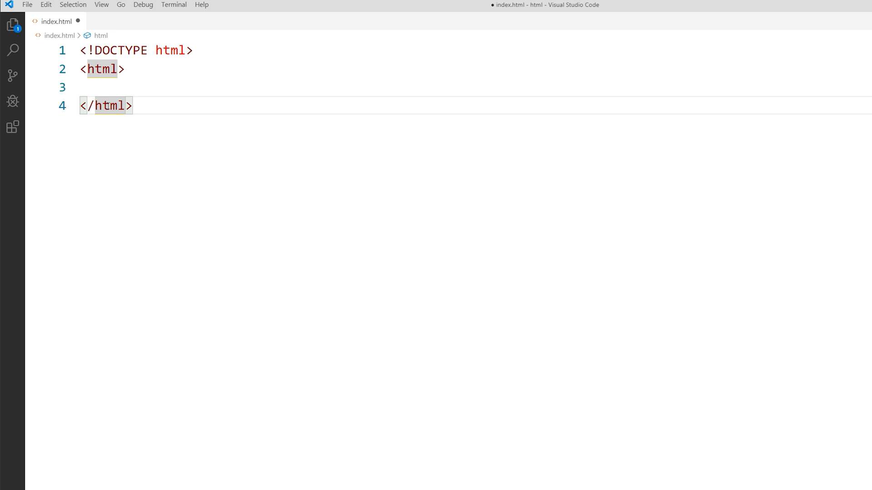
pyautogui.click(111, 106)
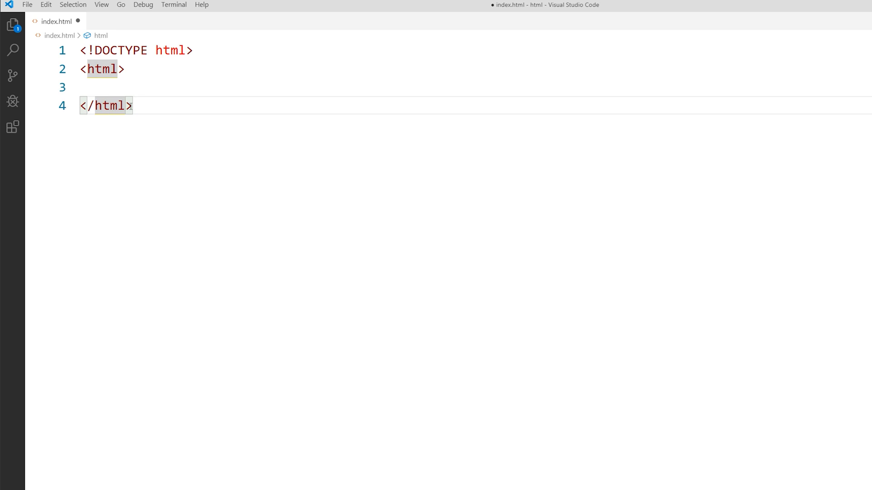
pyautogui.click(110, 106)
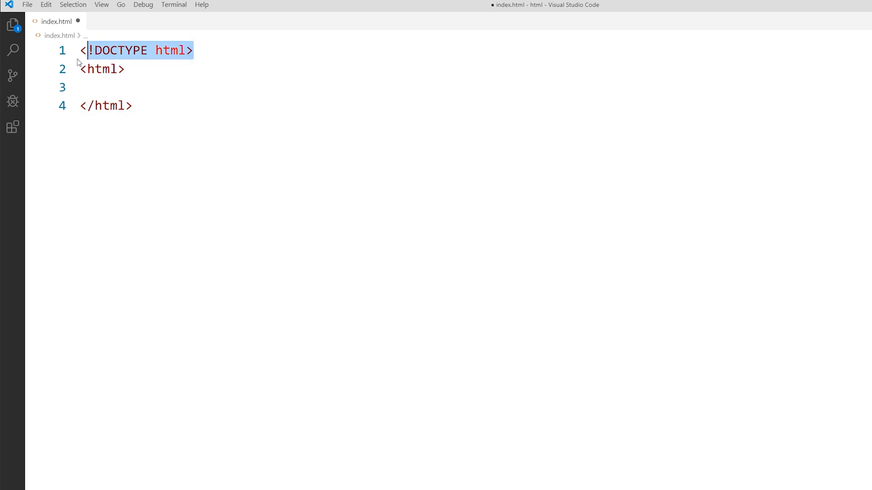
pyautogui.click(94, 87)
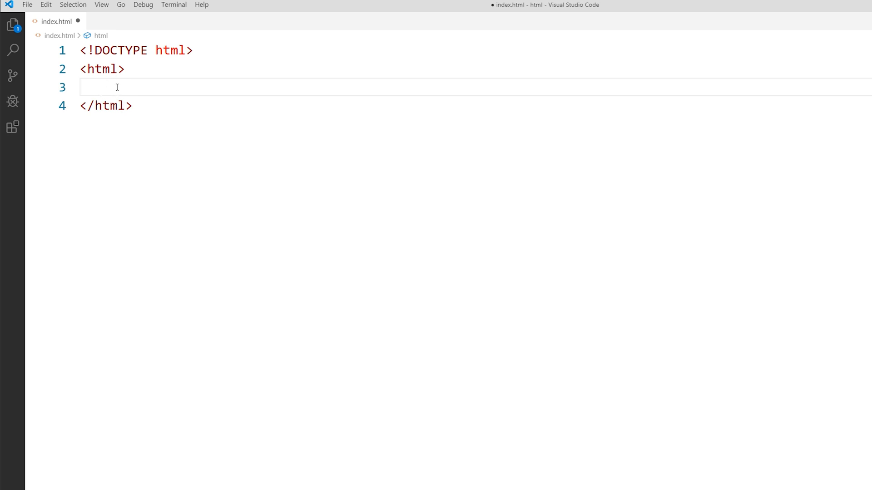
pyautogui.click(94, 87)
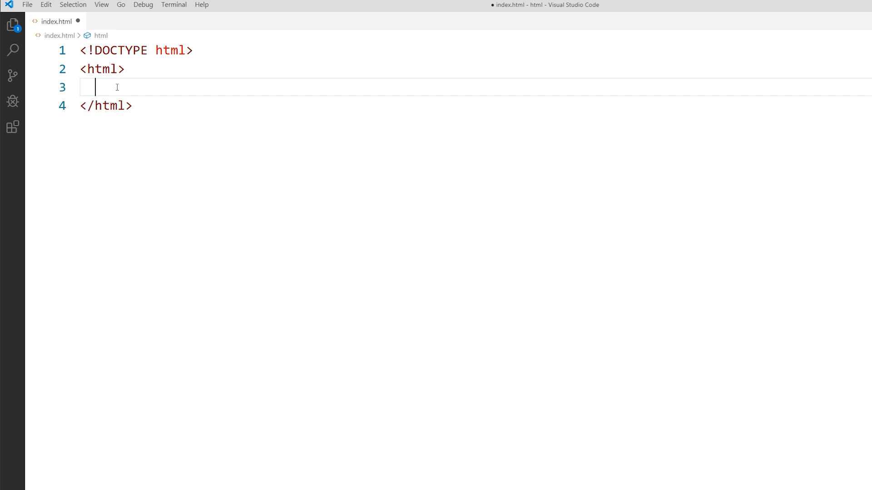
pyautogui.write('<')
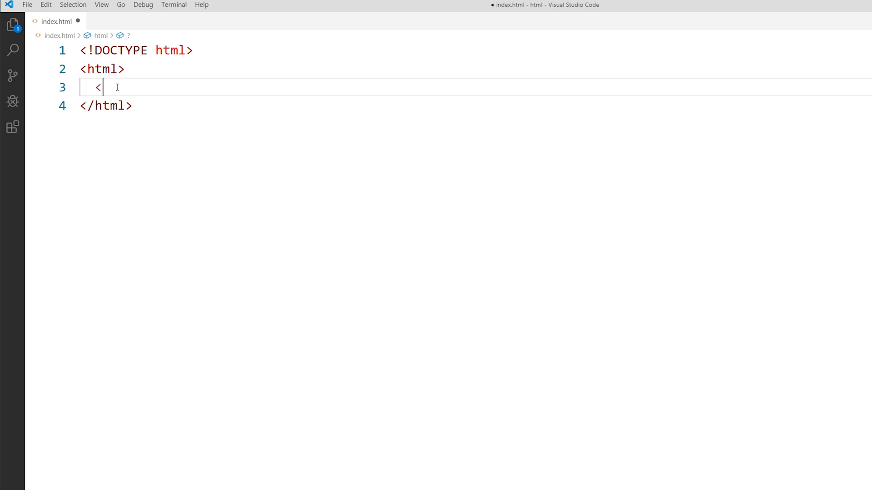
pyautogui.write('head>')
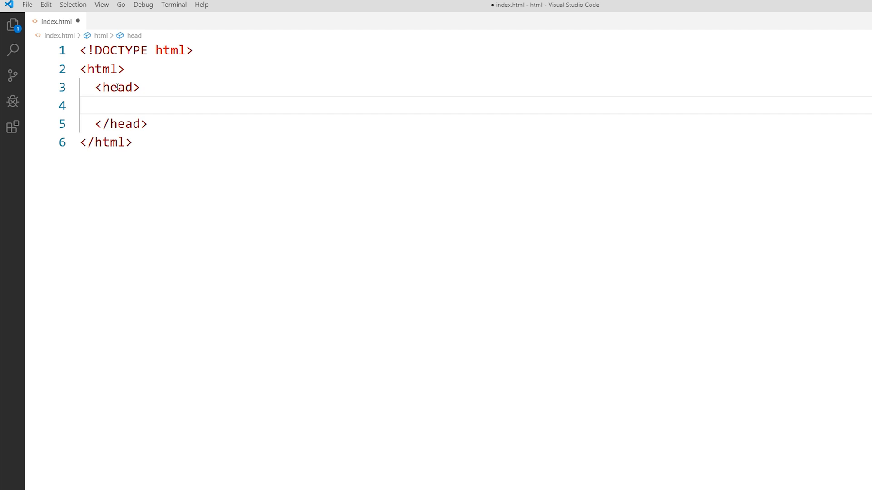
pyautogui.click(111, 106)
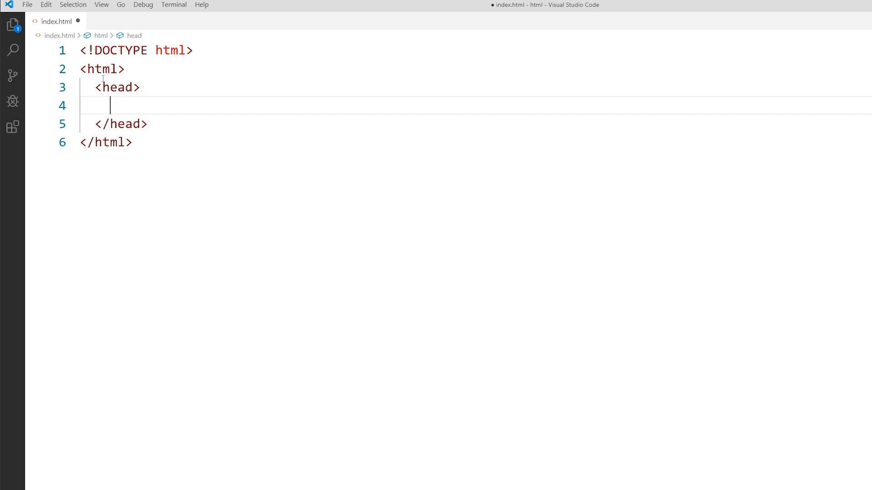
pyautogui.moveTo(110, 161)
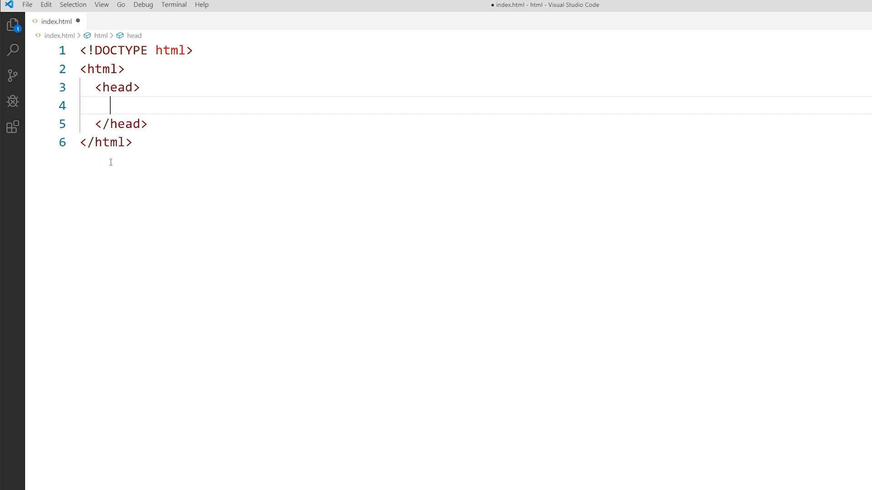
pyautogui.moveTo(153, 133)
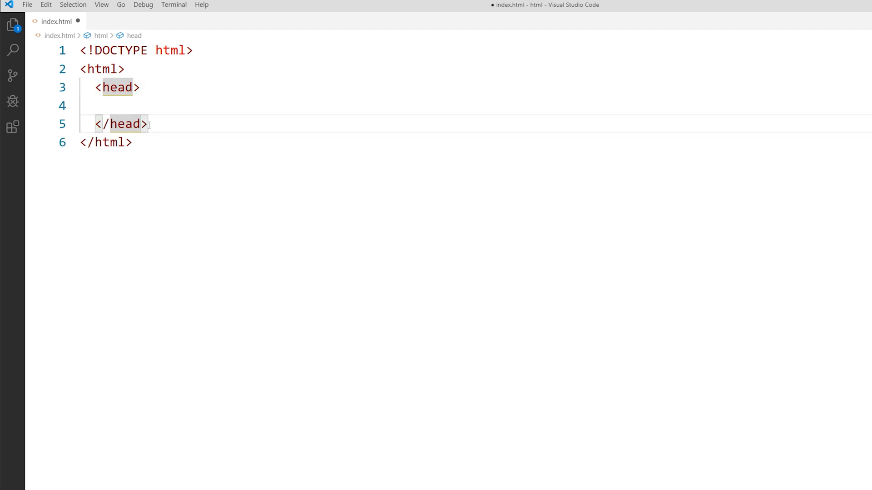
pyautogui.click(139, 87)
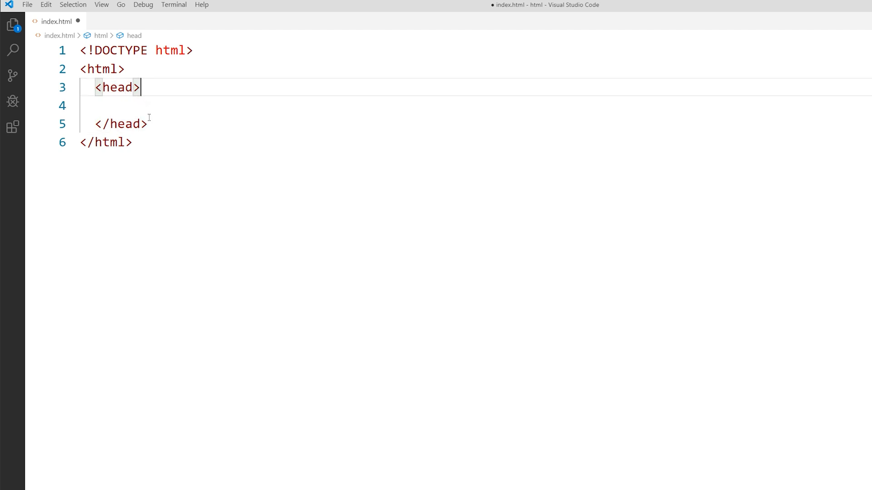
pyautogui.moveTo(185, 118)
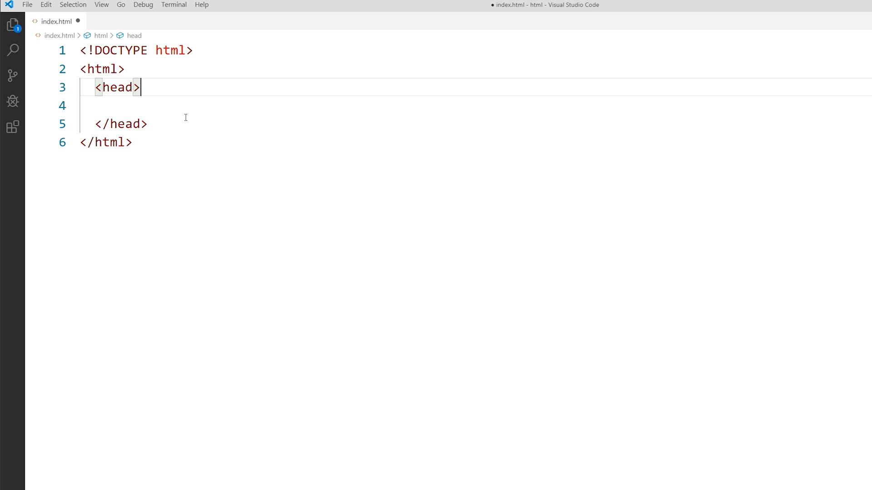
pyautogui.moveTo(185, 123)
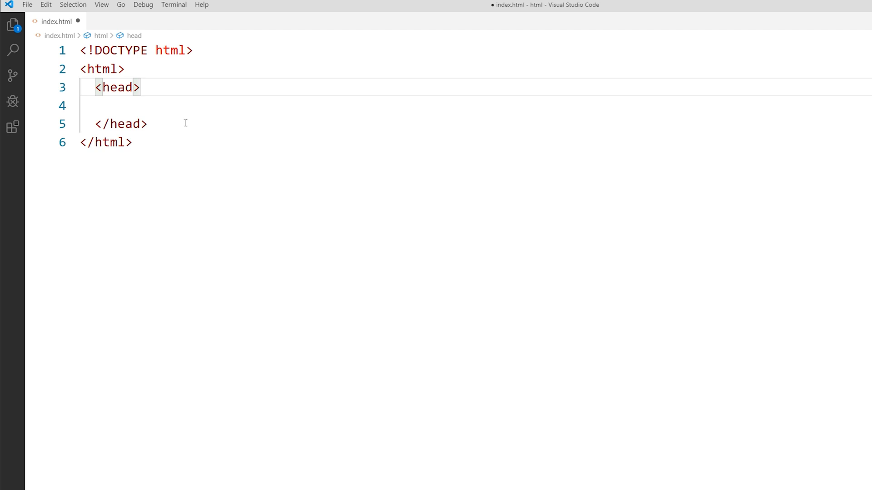
pyautogui.click(139, 88)
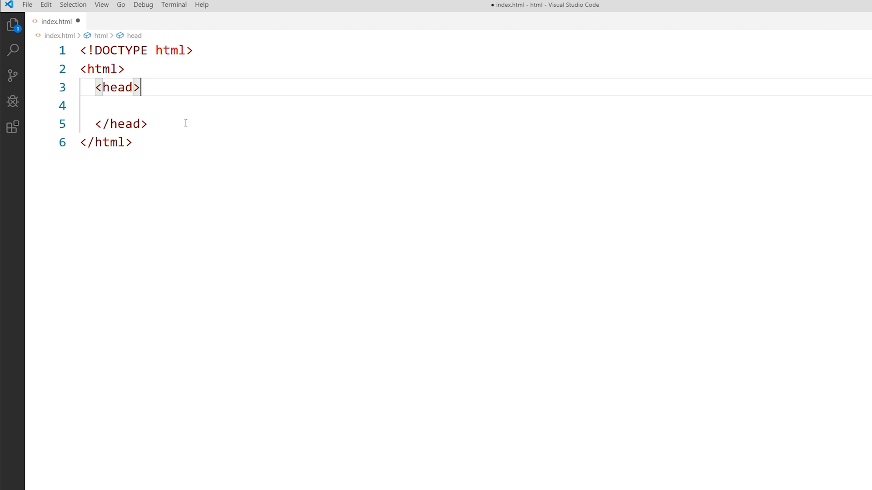
pyautogui.moveTo(138, 98)
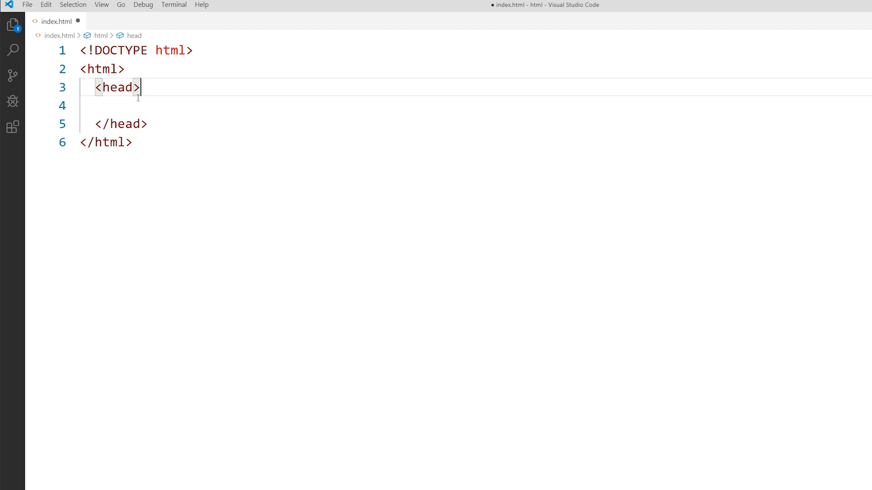
pyautogui.moveTo(157, 107)
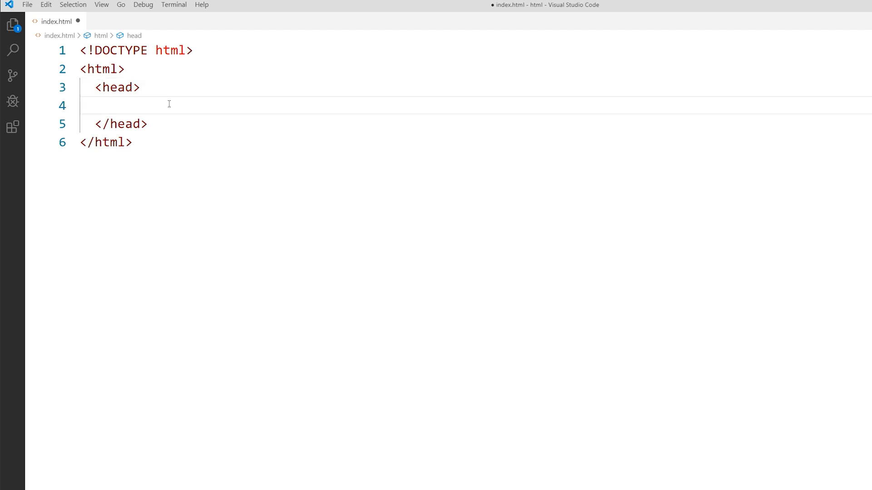
# Add <title>HTML Tutorial</title> inside the head of index.html.
pyautogui.write('<title')
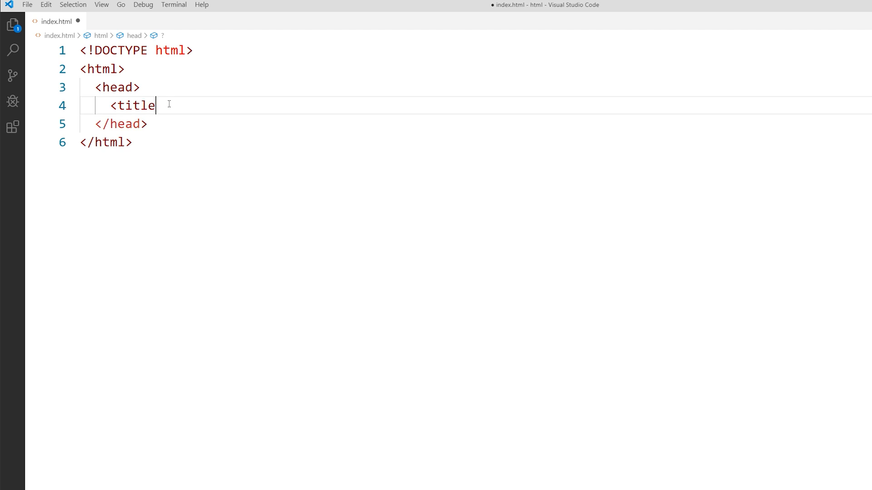
pyautogui.write('></title>')
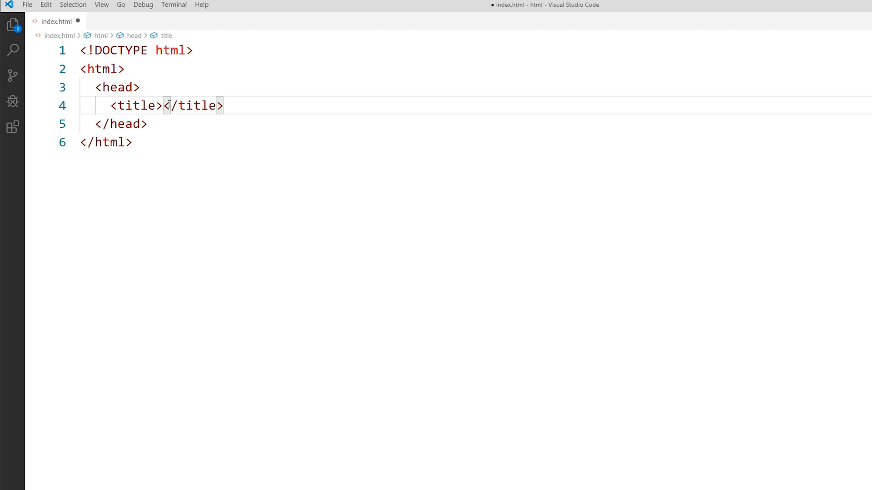
pyautogui.write('H')
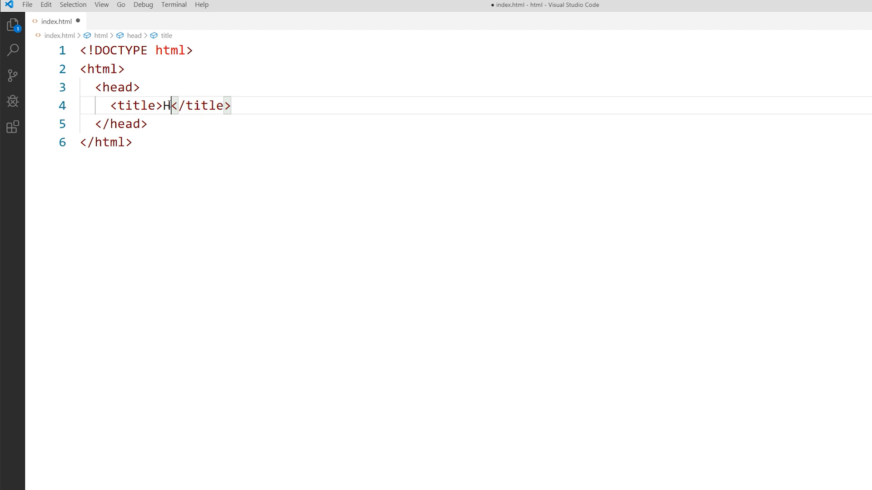
pyautogui.write('TML')
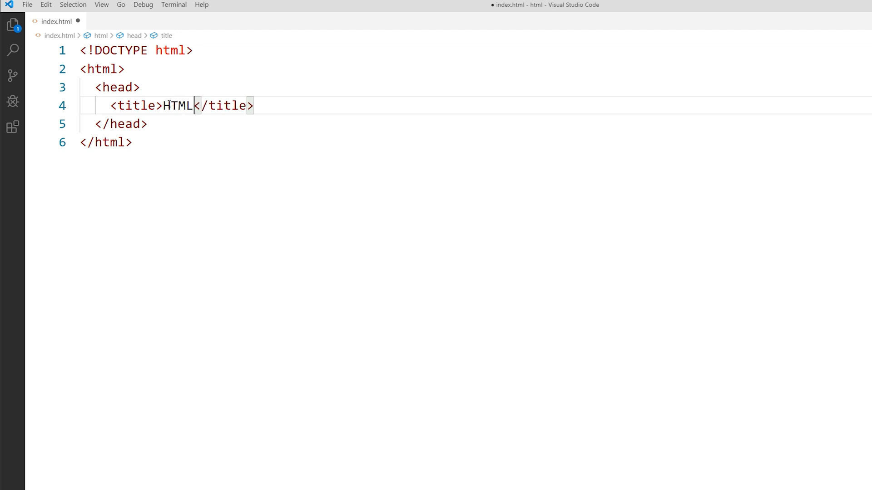
pyautogui.write('Tutorial')
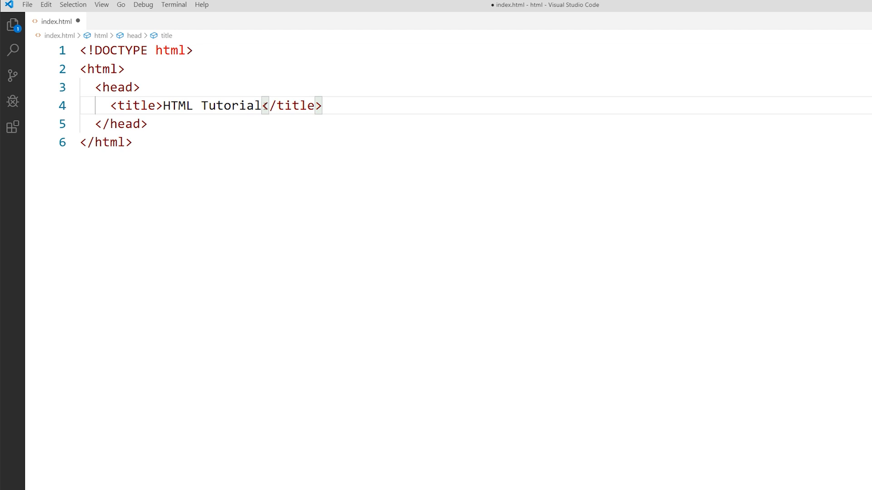
pyautogui.click(325, 105)
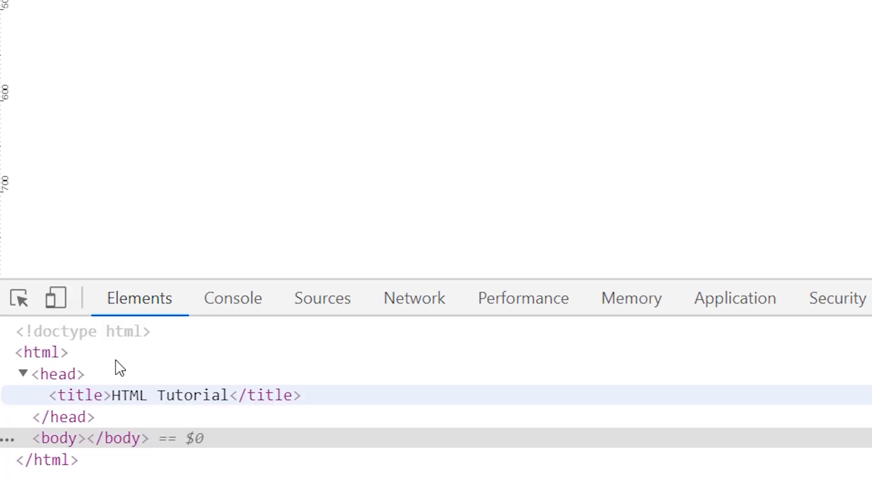
pyautogui.moveTo(213, 406)
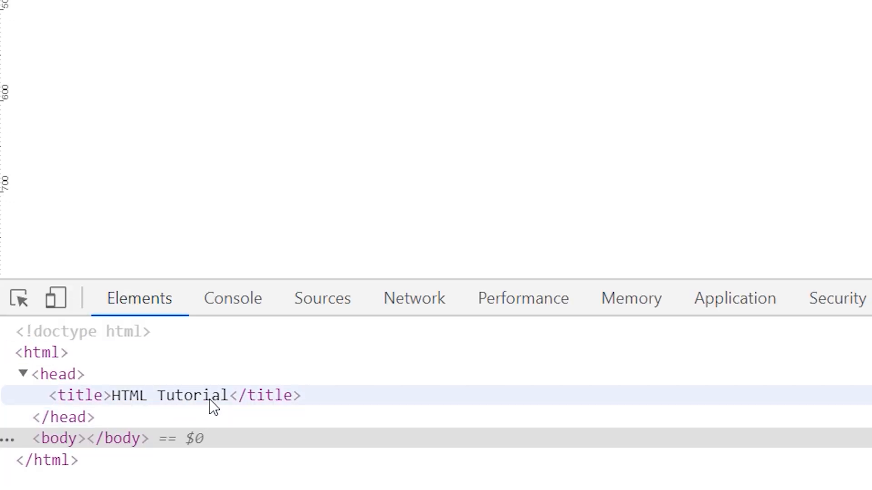
pyautogui.moveTo(225, 406)
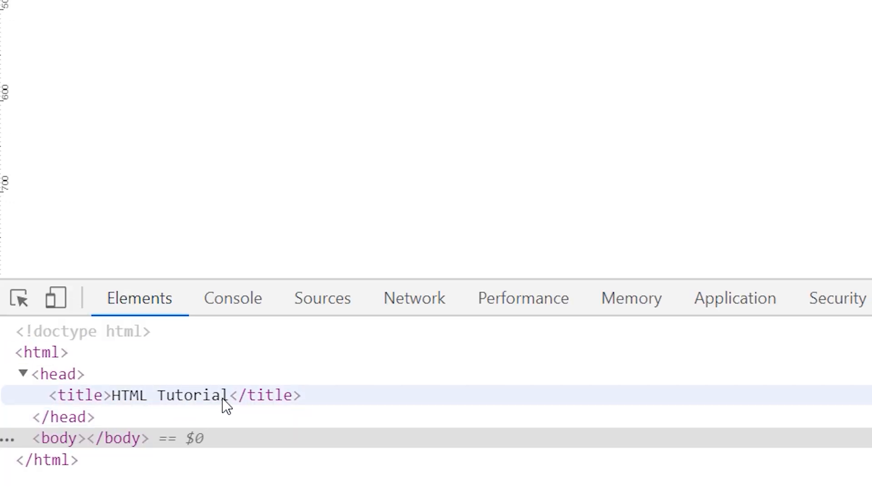
# In the DevTools Elements panel, retype the title element's text as 'CSS Tutorial'.
pyautogui.click(172, 396)
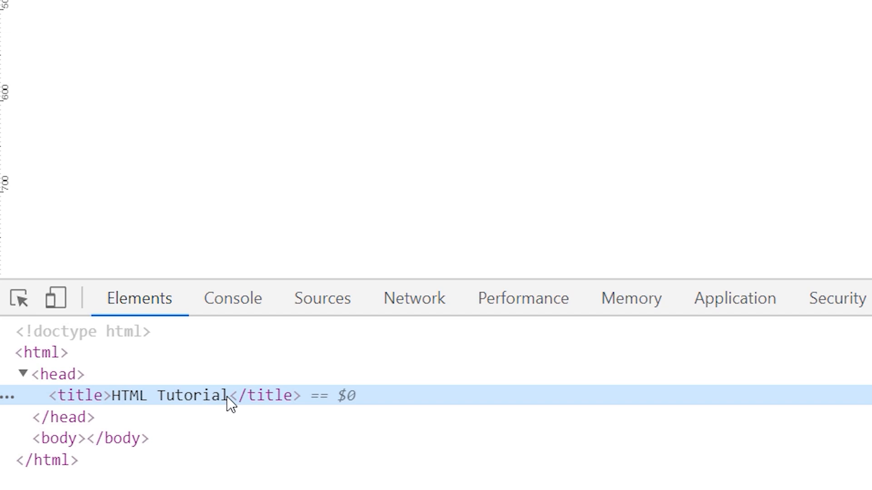
pyautogui.doubleClick(169, 395)
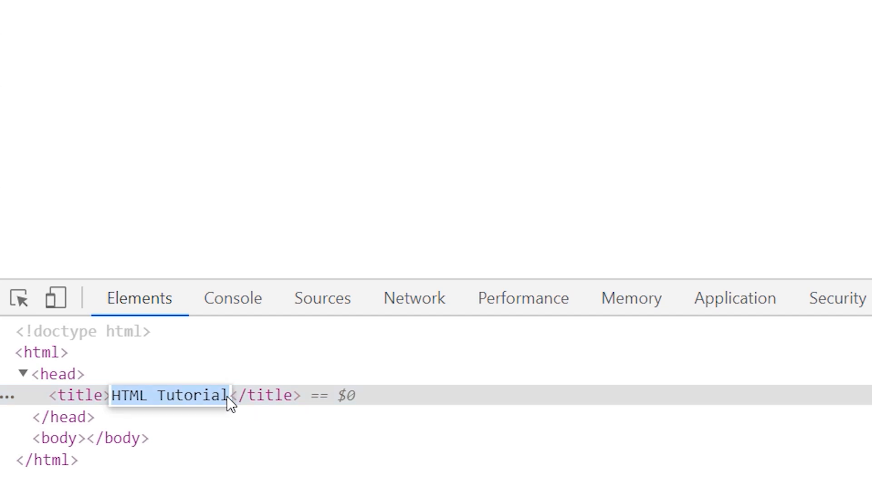
pyautogui.write('CS')
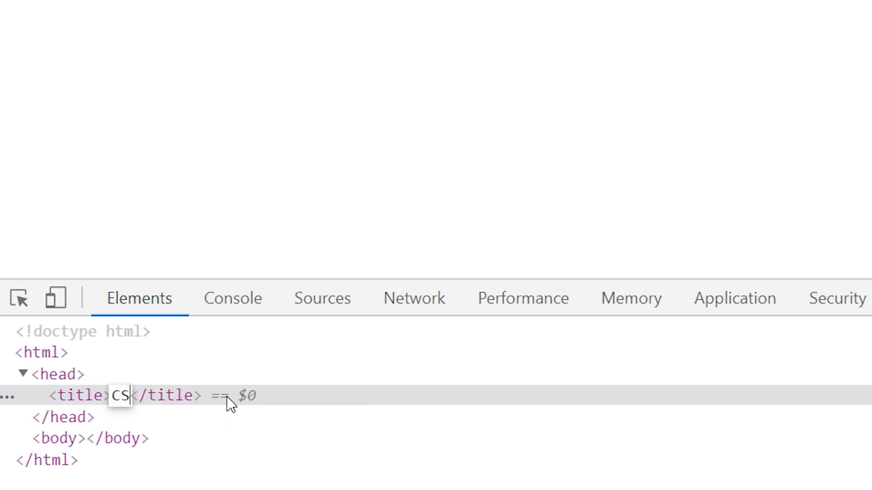
pyautogui.write('S Tutoe')
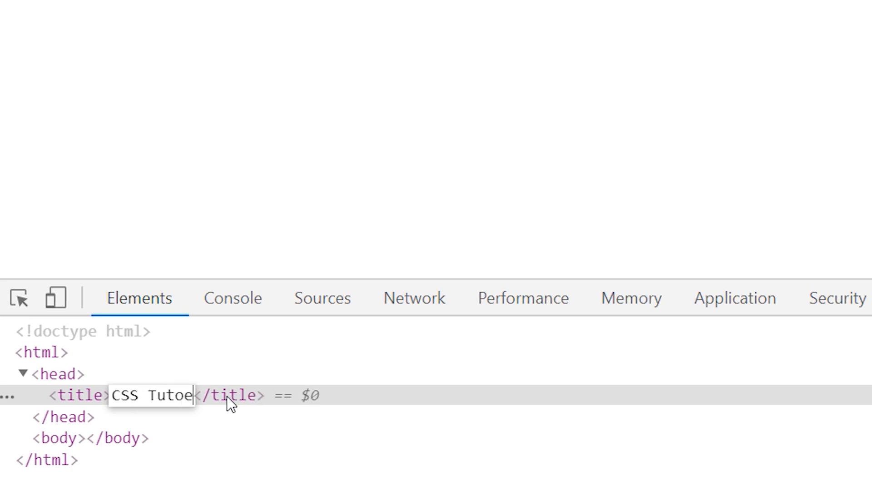
pyautogui.write('r')
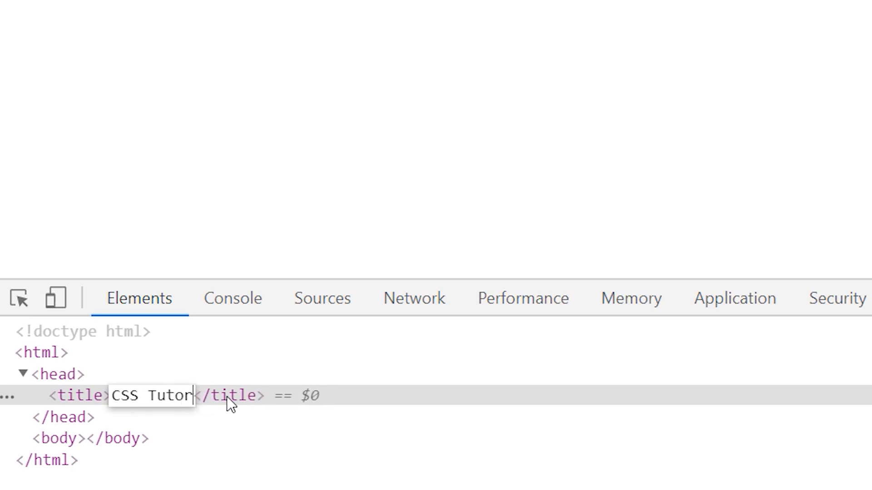
pyautogui.write('ial')
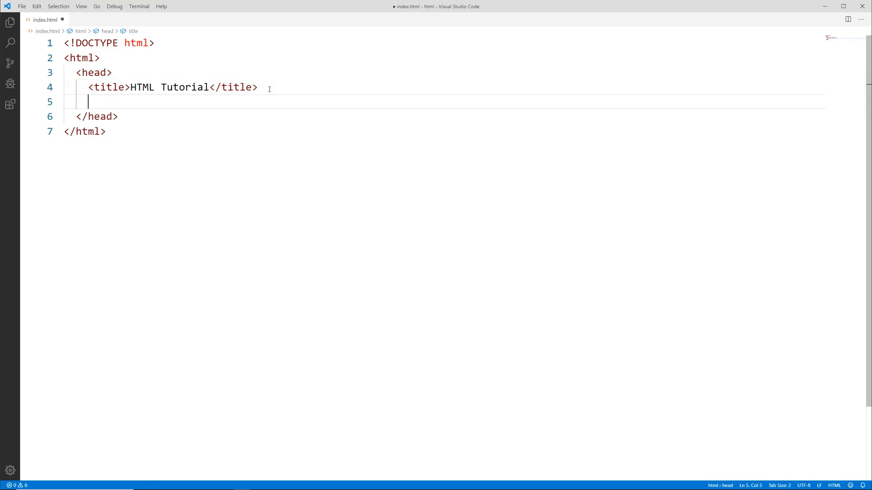
# Type a <meta> tag on the line after the title.
pyautogui.write('<')
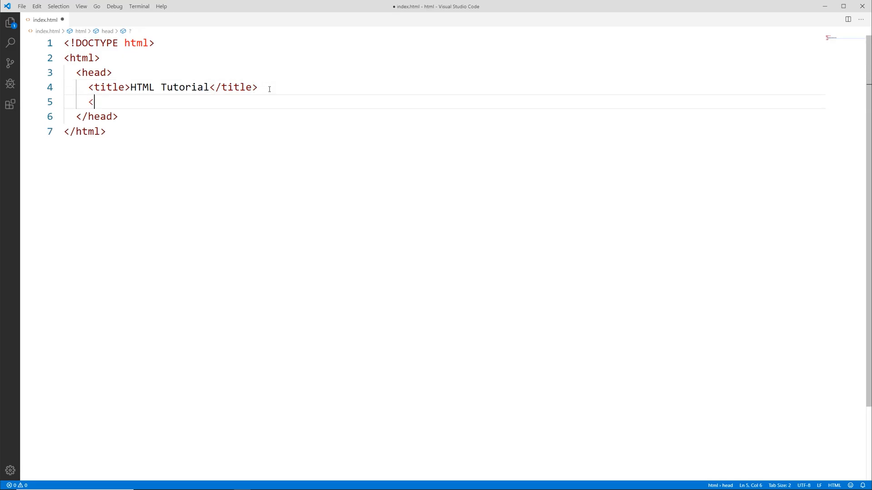
pyautogui.write('meta')
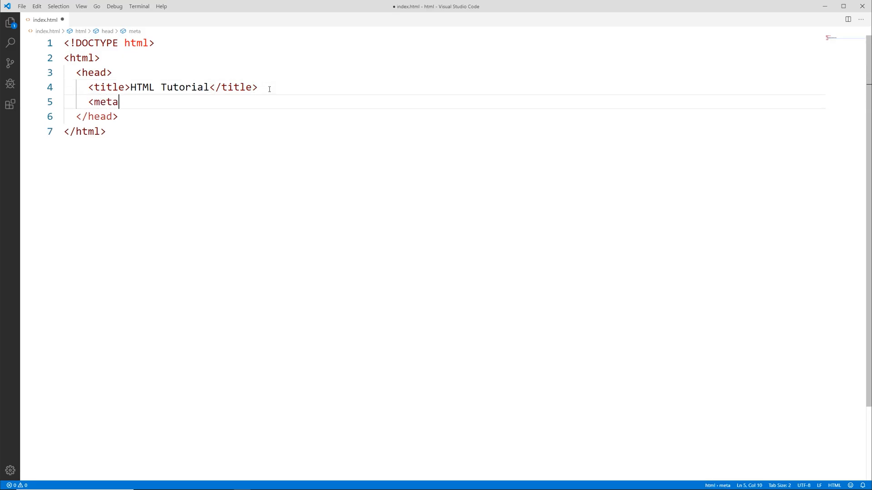
pyautogui.write('>')
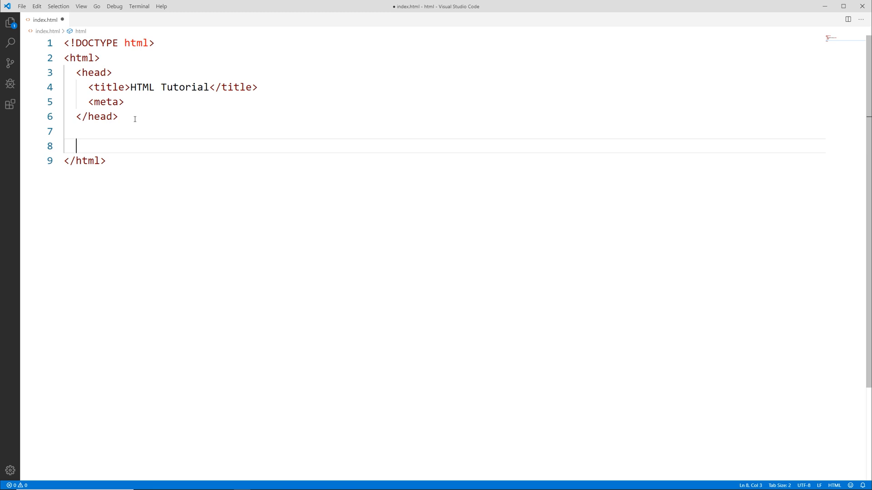
# Add an empty <body> element with blank lines after head, and save index.html.
pyautogui.write('<bod')
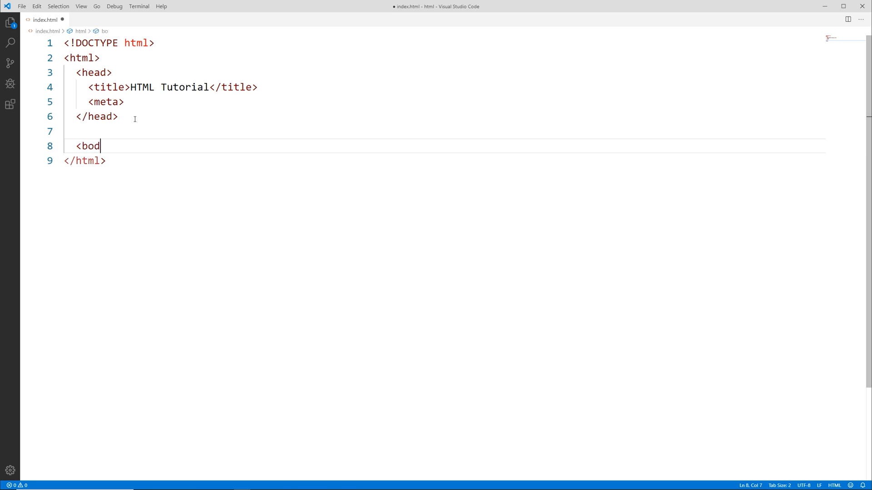
pyautogui.write('y></body>')
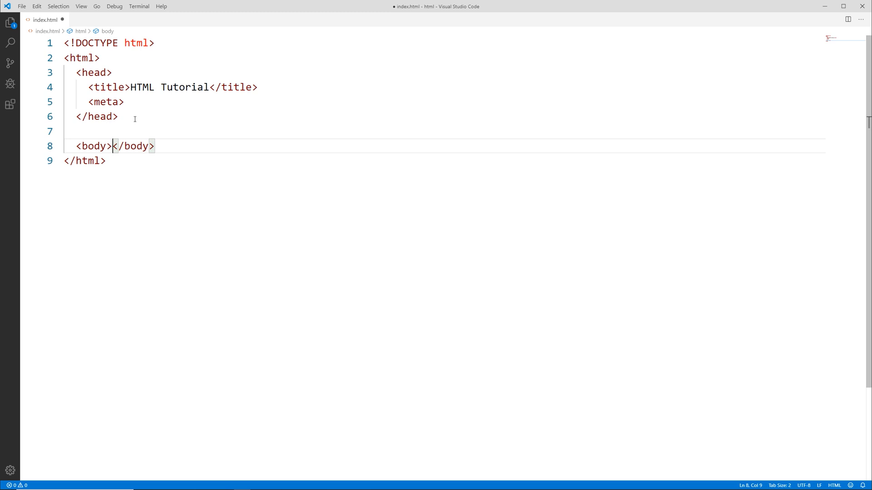
pyautogui.press('Enter')
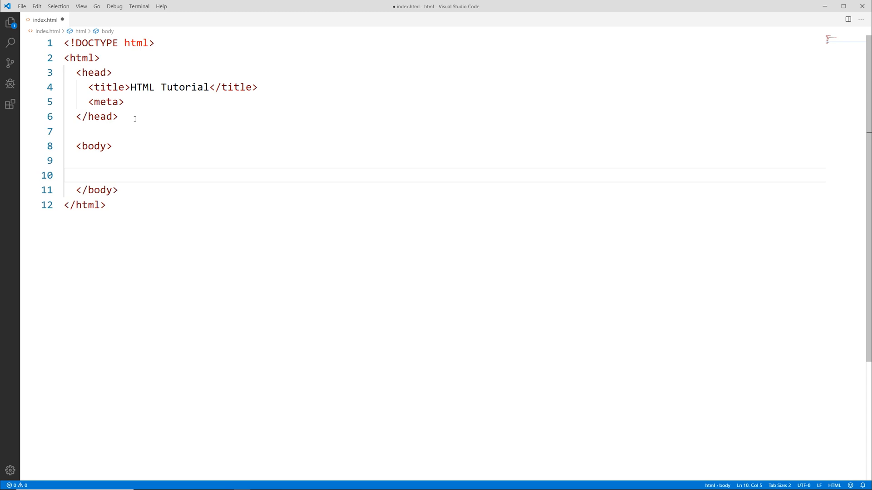
pyautogui.press('Return')
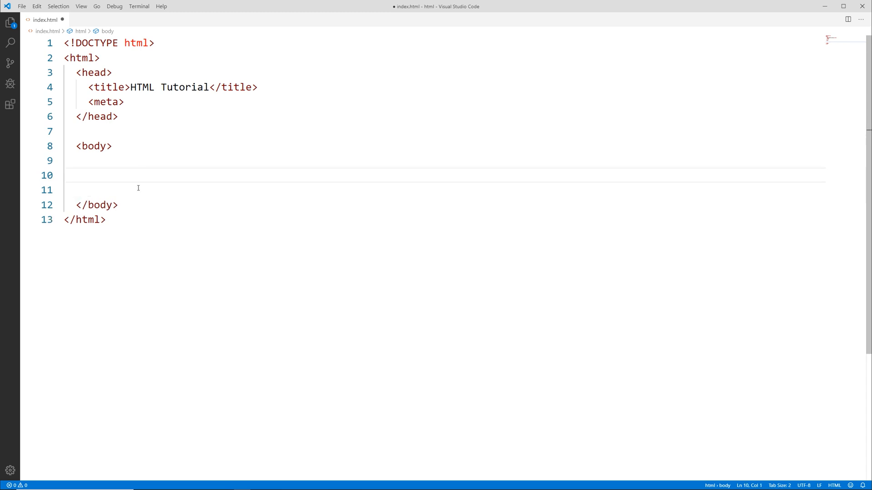
pyautogui.moveTo(260, 175)
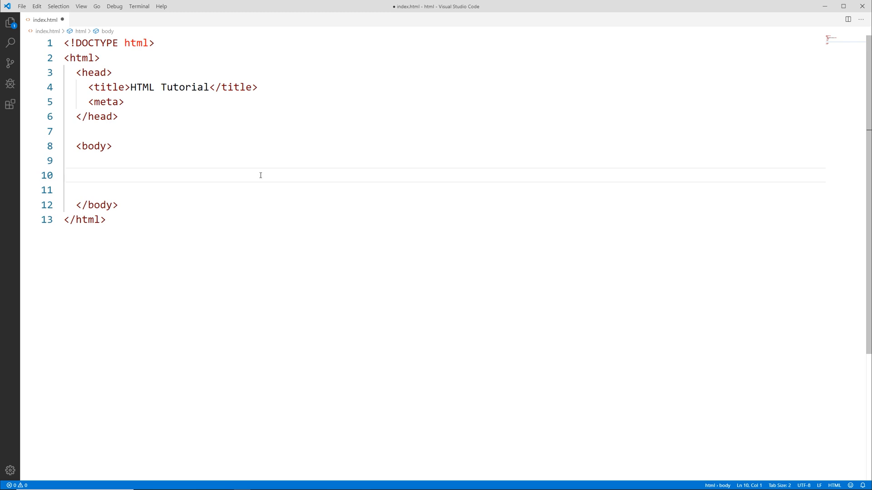
pyautogui.press('ctrl+s')
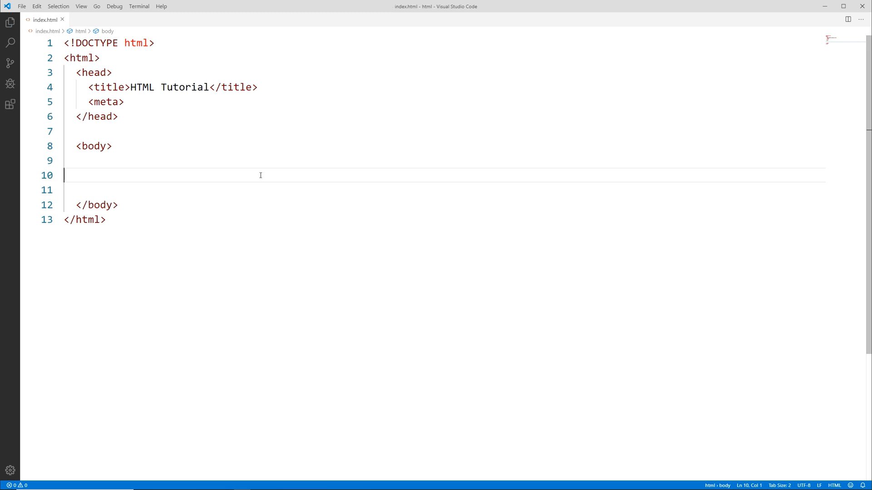
pyautogui.moveTo(100, 214)
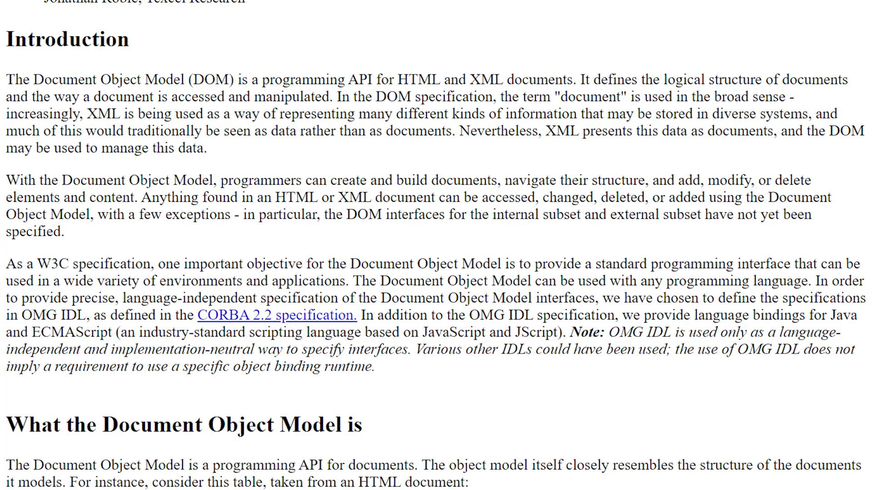
# Scroll through the W3C DOM specification and Wikipedia's Document Object Model article.
pyautogui.scroll(-3)
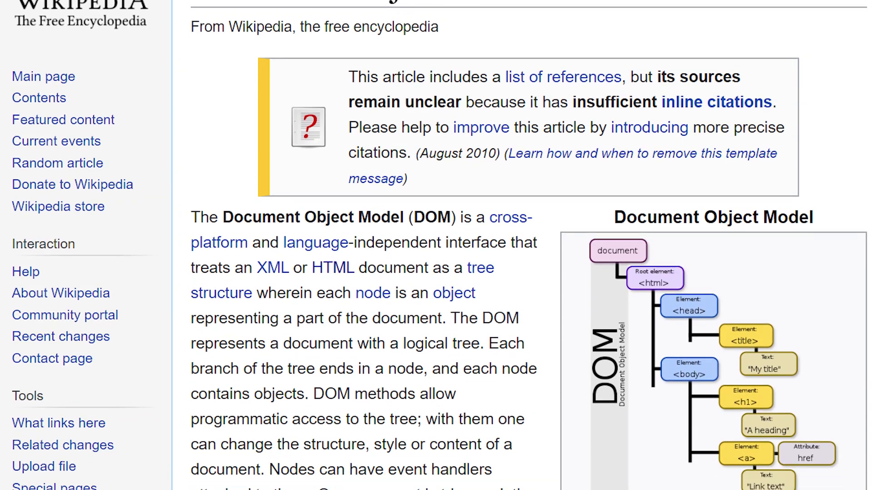
pyautogui.scroll(-3)
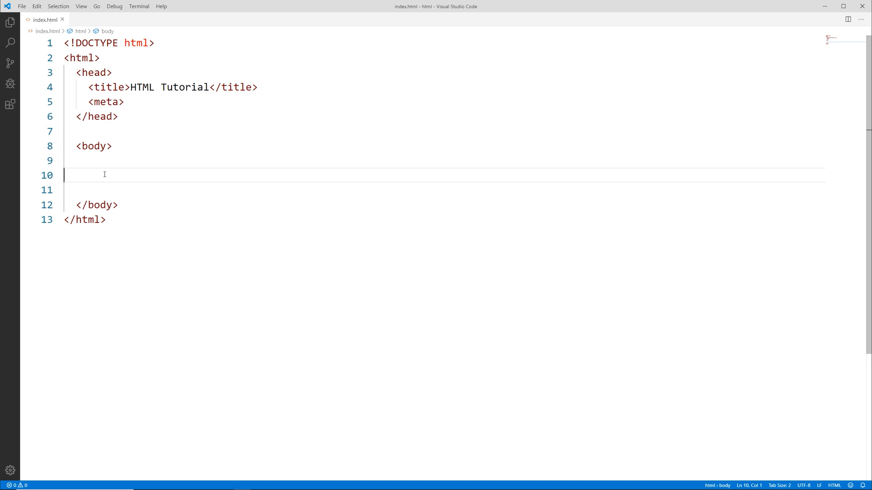
# Write an <h1> reading 'Heading One' inside the body, with an empty paragraph below.
pyautogui.write('<h1')
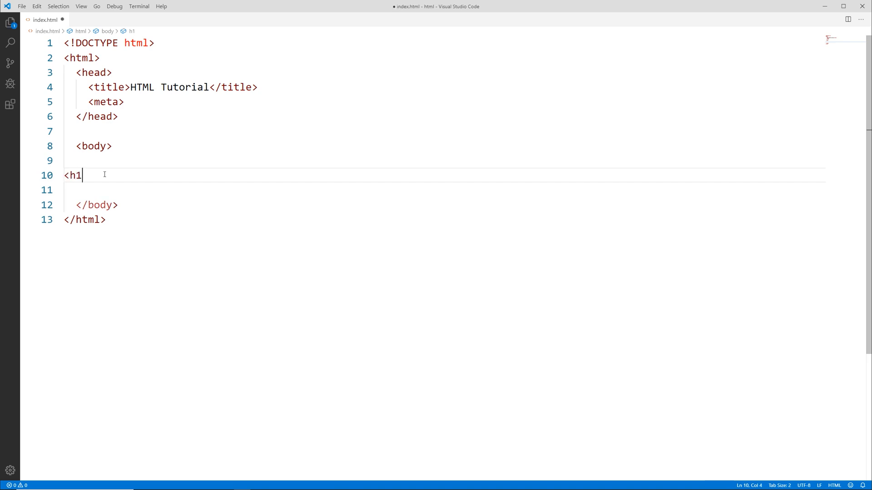
pyautogui.write('></h1>')
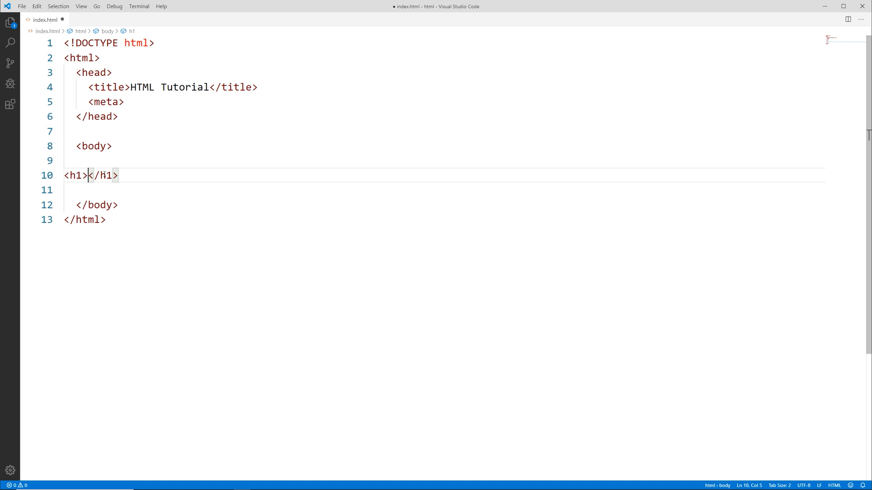
pyautogui.write('Head')
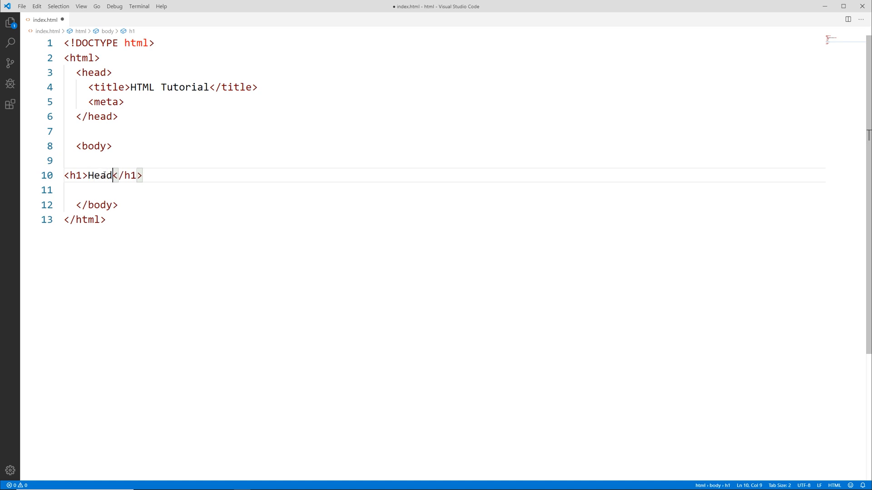
pyautogui.write('ing One')
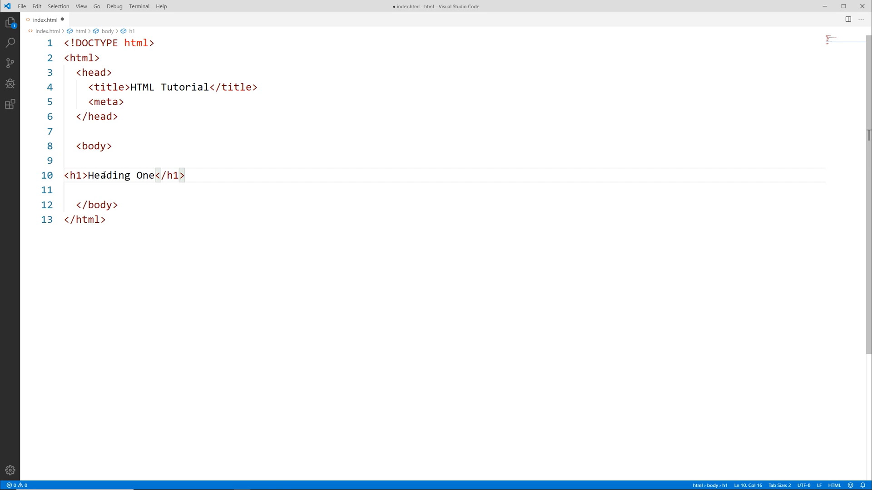
pyautogui.press('ctrl+s')
pyautogui.write('<p></p>')
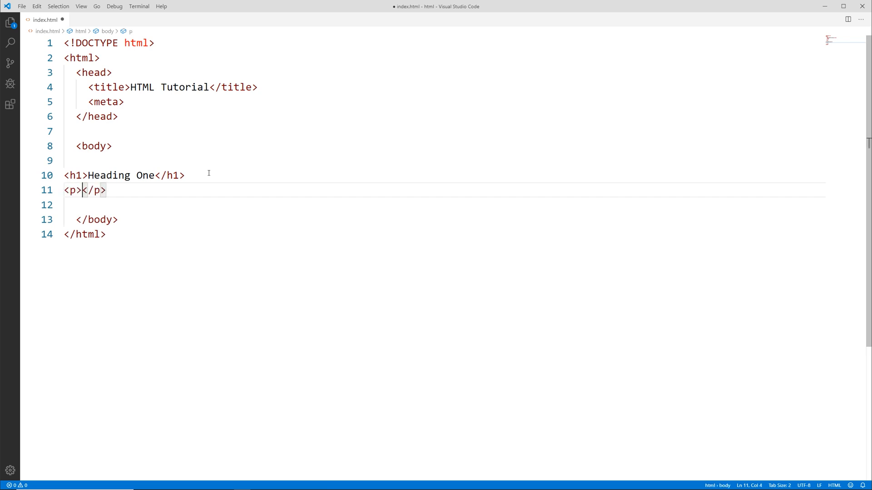
# Fill the paragraph with the text 'This is a paragraph.'.
pyautogui.write('This')
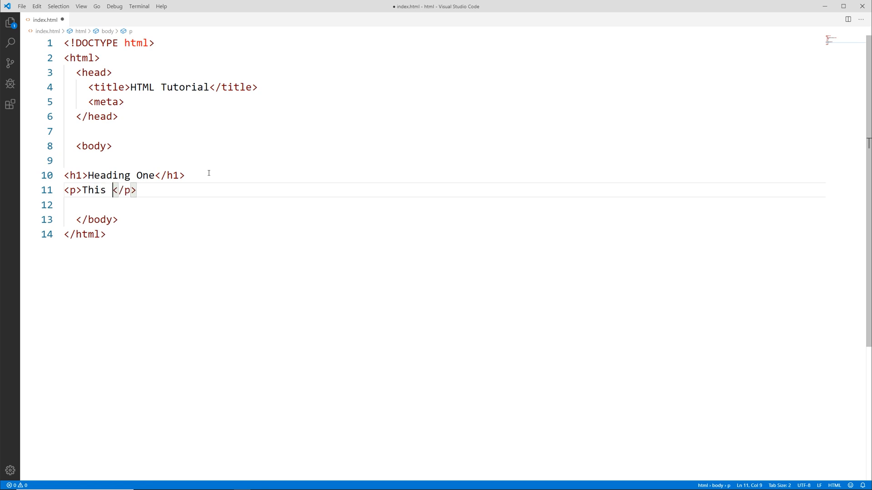
pyautogui.write('is a paragra')
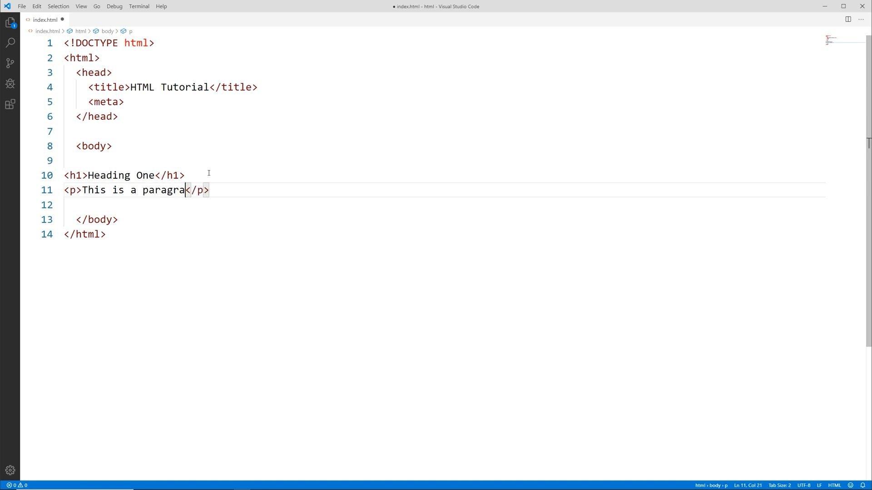
pyautogui.write('ph.')
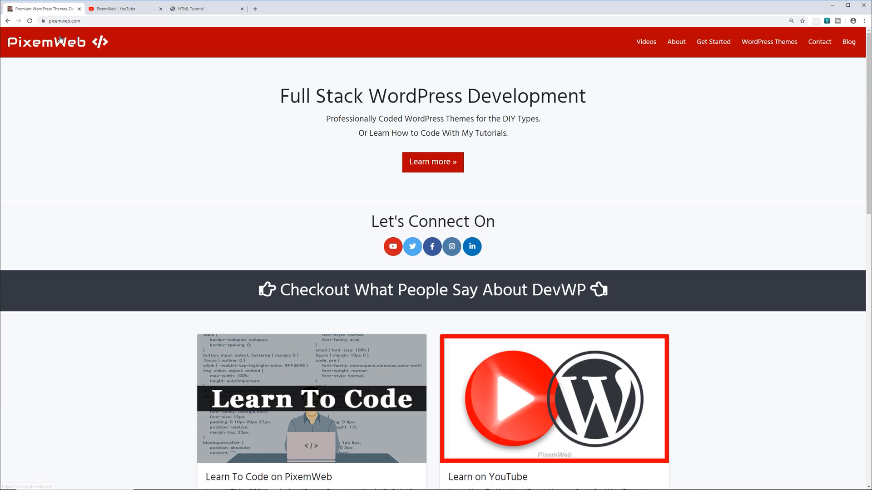
# Open PixemWeb's HTML Intro tutorial and scroll to its Basic Example code.
pyautogui.scroll(-3)
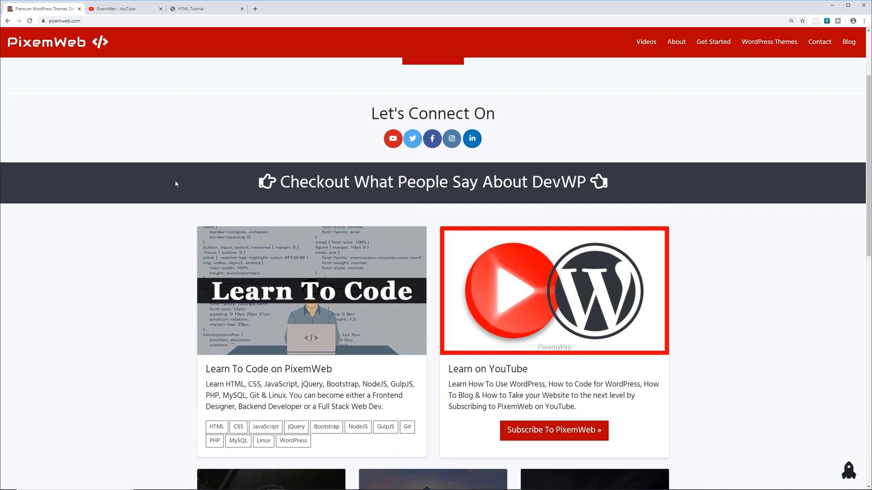
pyautogui.scroll(-3)
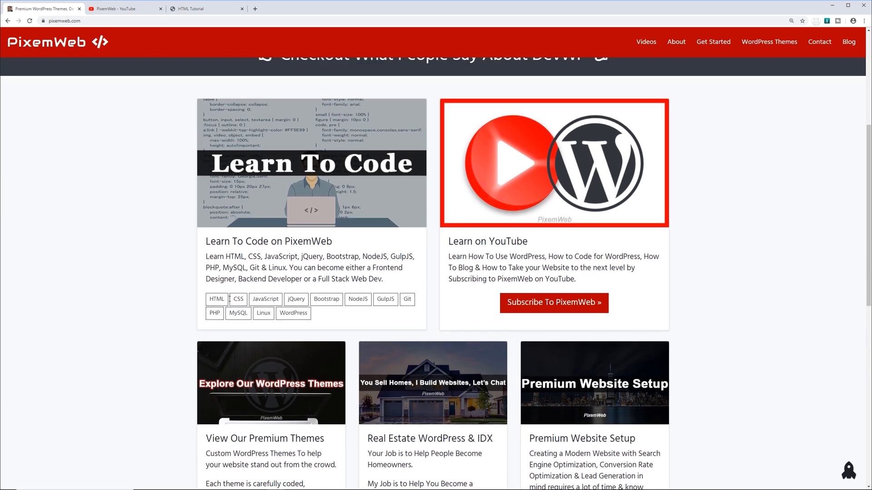
pyautogui.click(216, 299)
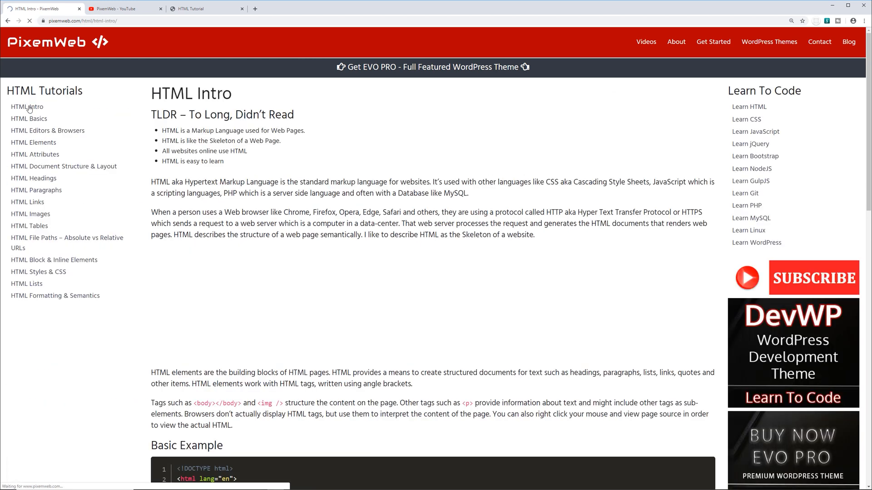
pyautogui.scroll(-3)
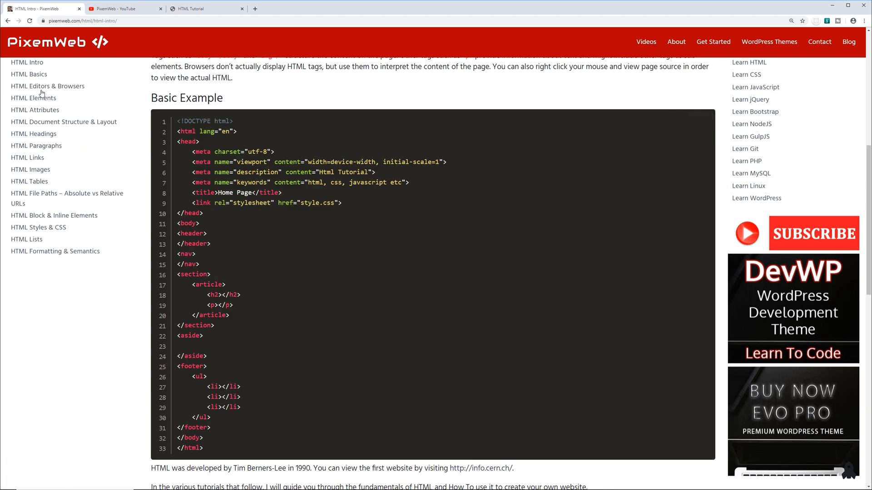
pyautogui.moveTo(705, 159)
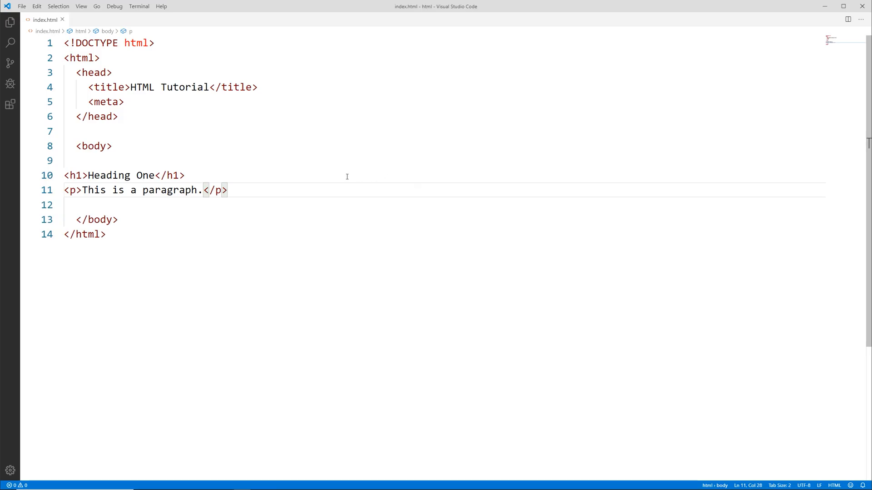
pyautogui.press('ctrl+a')
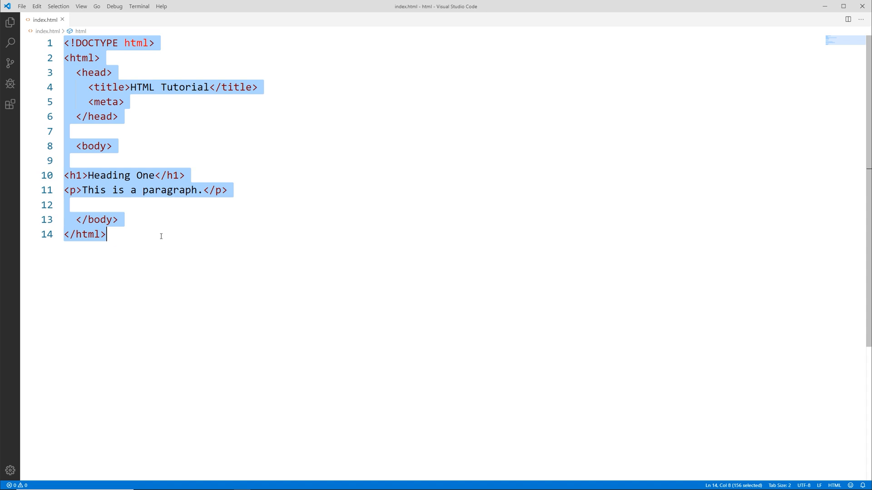
pyautogui.press('Delete')
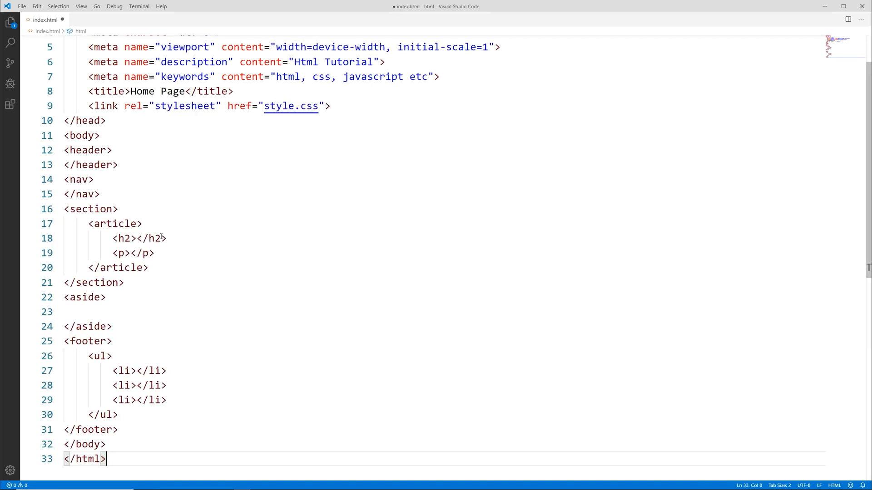
pyautogui.scroll(3)
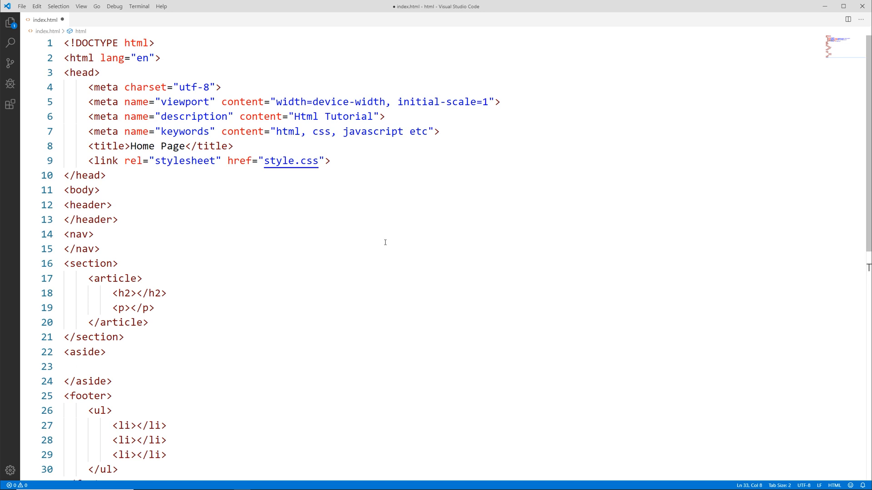
pyautogui.press('Ctrl+A')
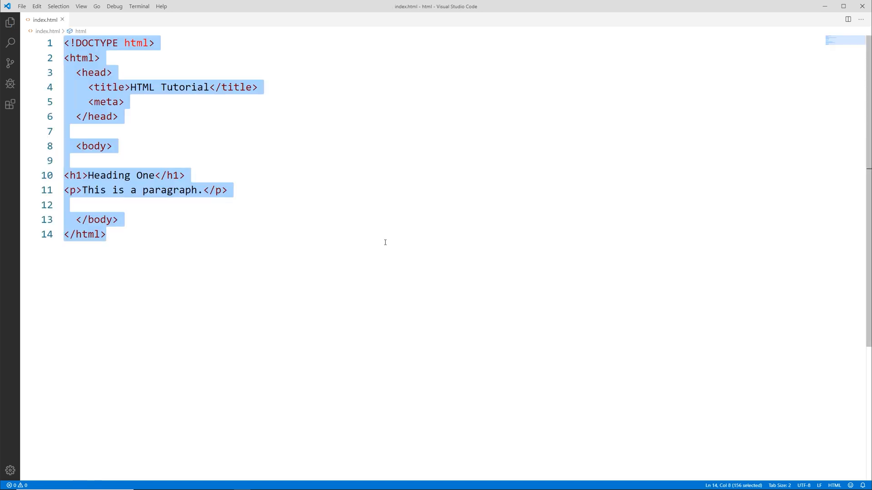
pyautogui.click(104, 234)
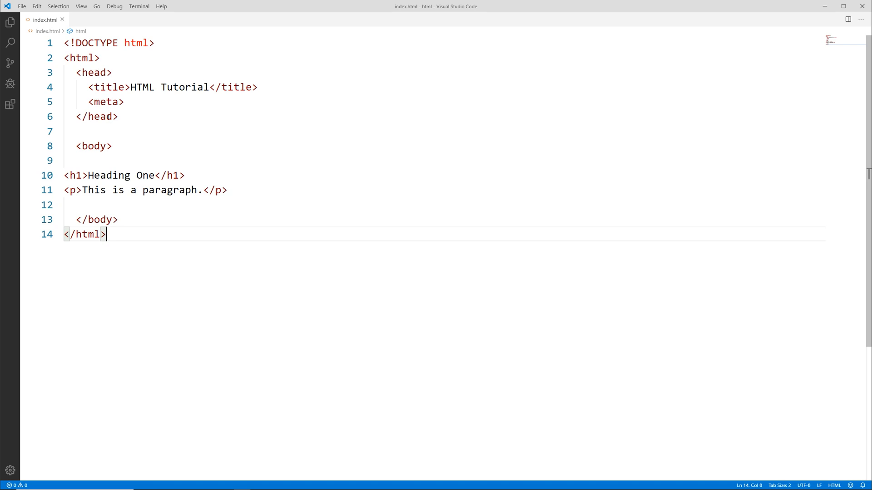
pyautogui.click(96, 116)
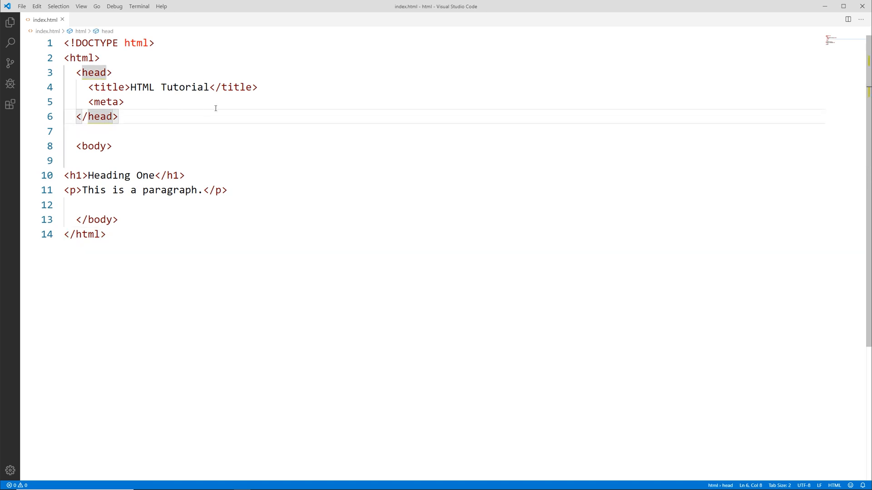
pyautogui.moveTo(179, 127)
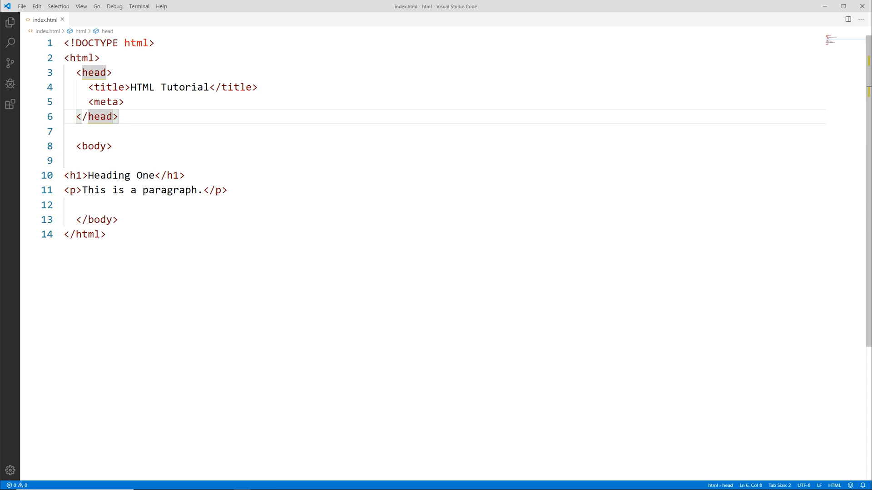
pyautogui.click(108, 116)
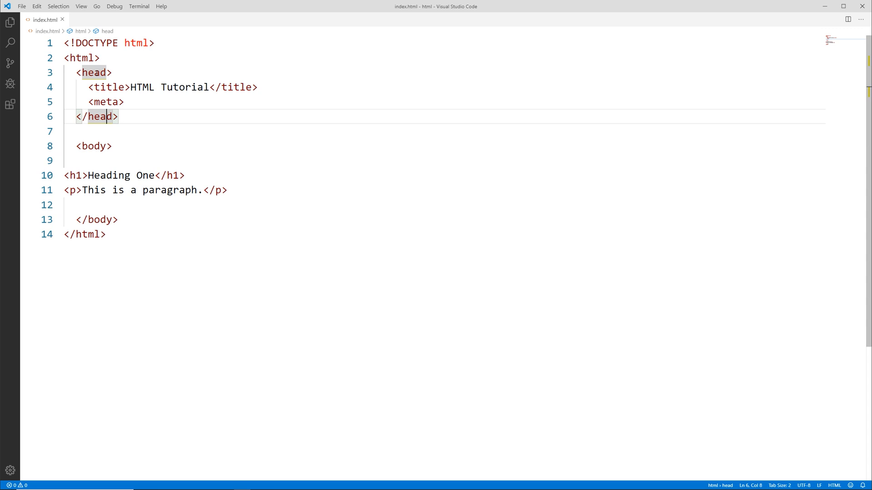